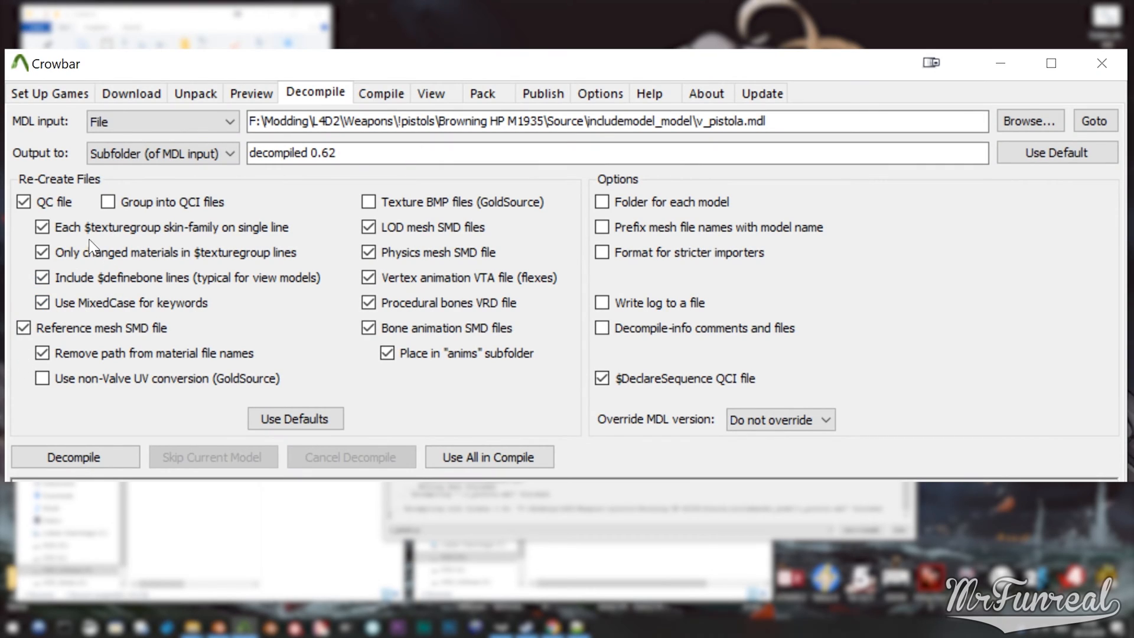
Enable the $DeclareSequence QCI file option for decompiling v_pistola
{"action": "left_click", "coordinate": [24, 201]}
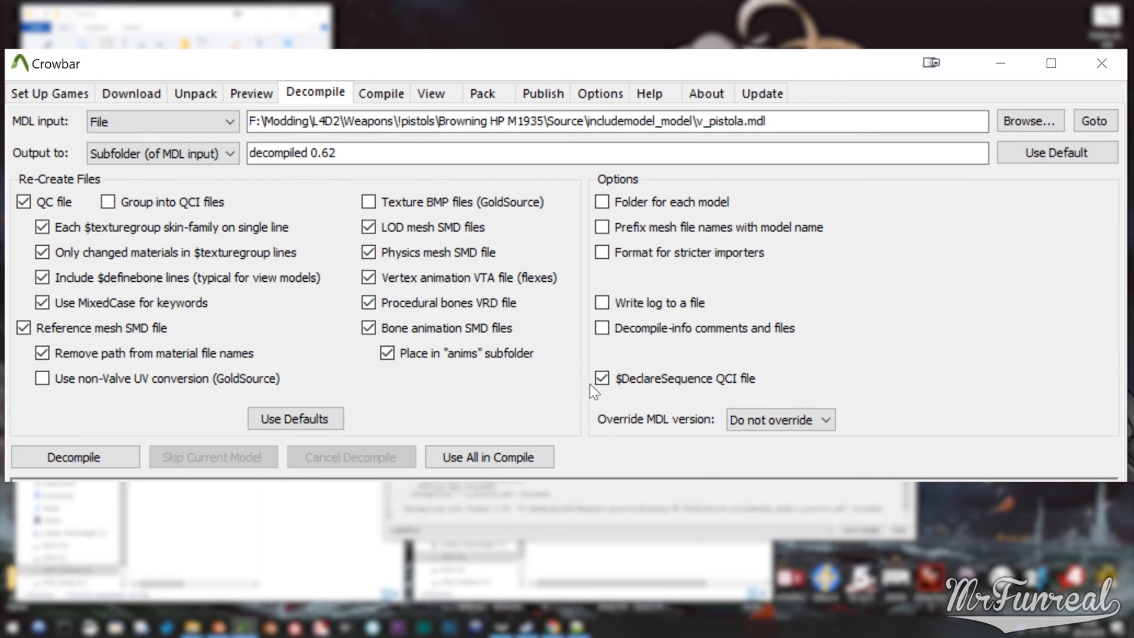
{"action": "mouse_move", "coordinate": [610, 401]}
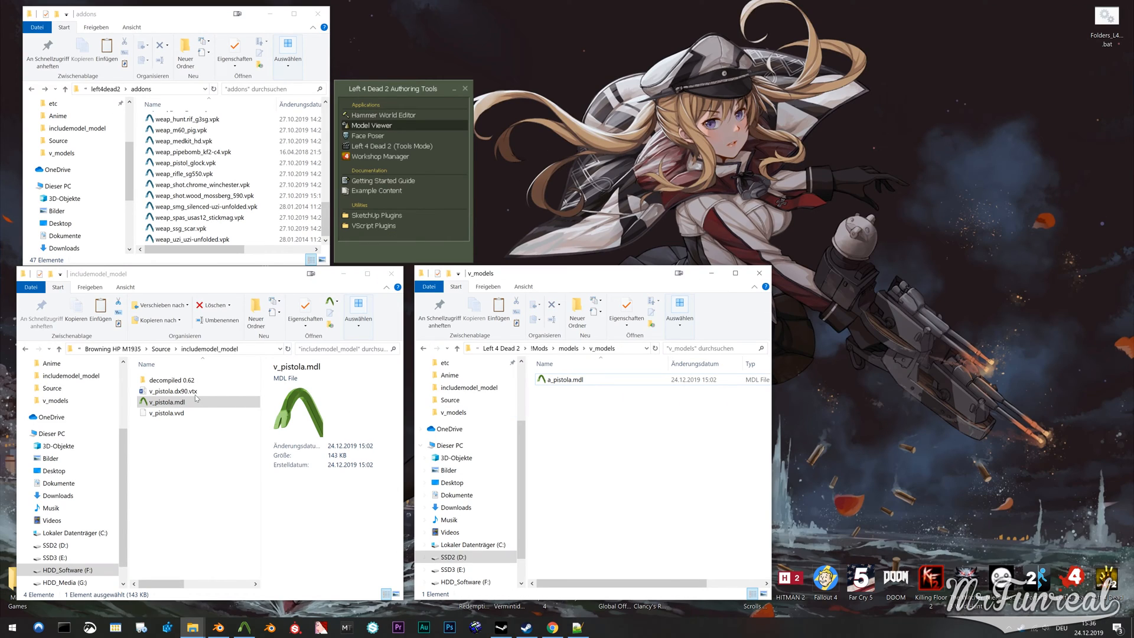
Open Browning_HP_M1935.blend from the Source folder
{"action": "double_click", "coordinate": [174, 379]}
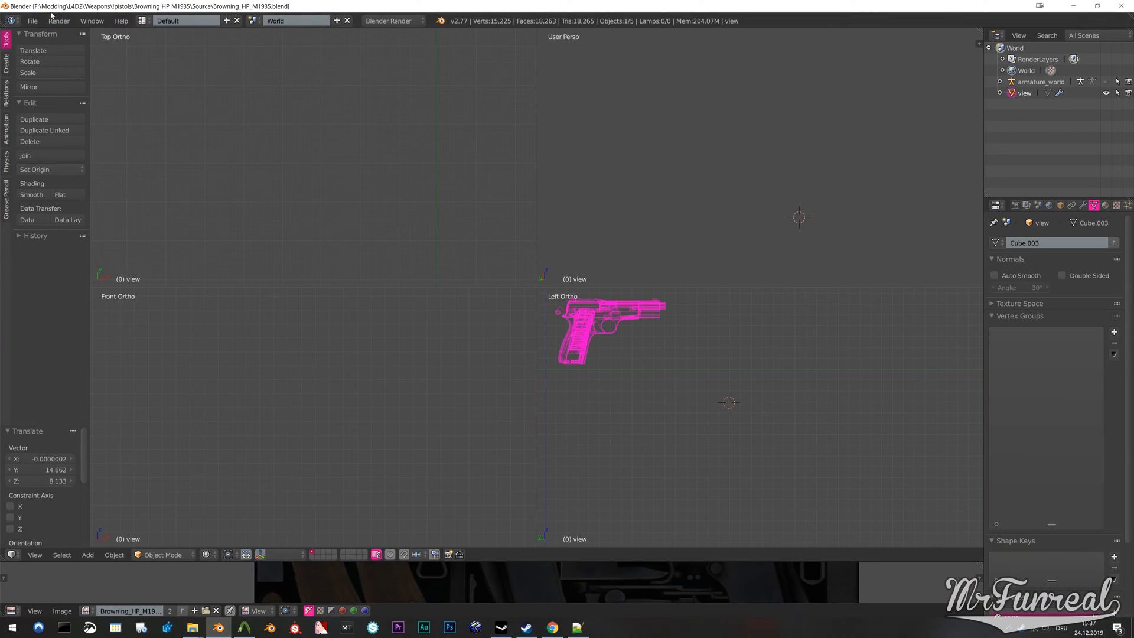
Import the decompiled v_pistola QC via the Source Engine importer
{"action": "left_click", "coordinate": [33, 20]}
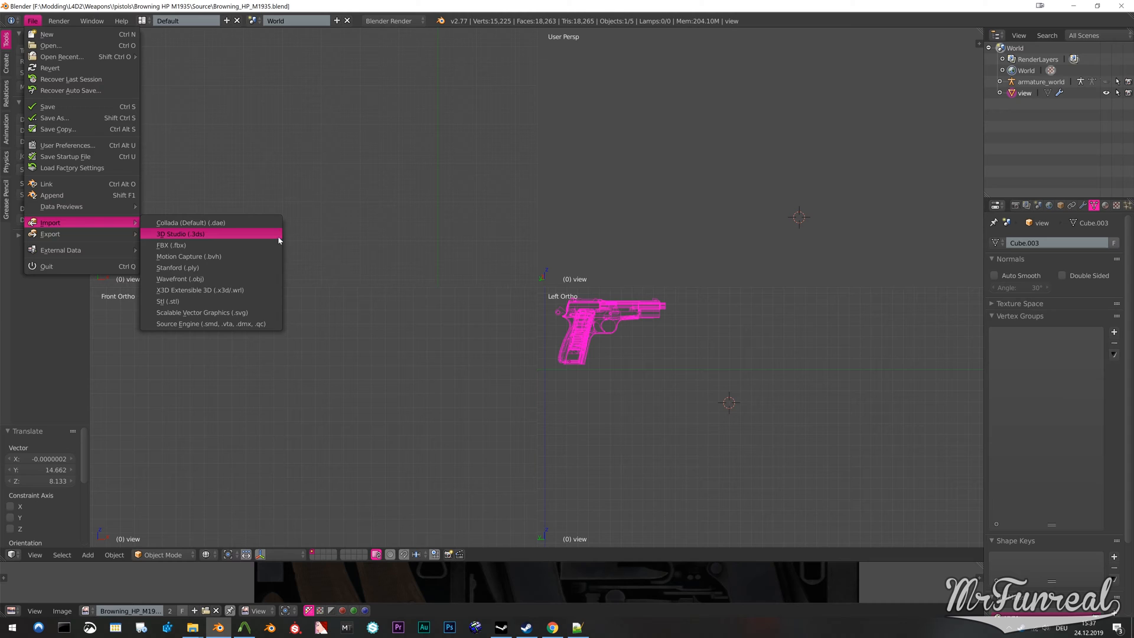
{"action": "left_click", "coordinate": [210, 324]}
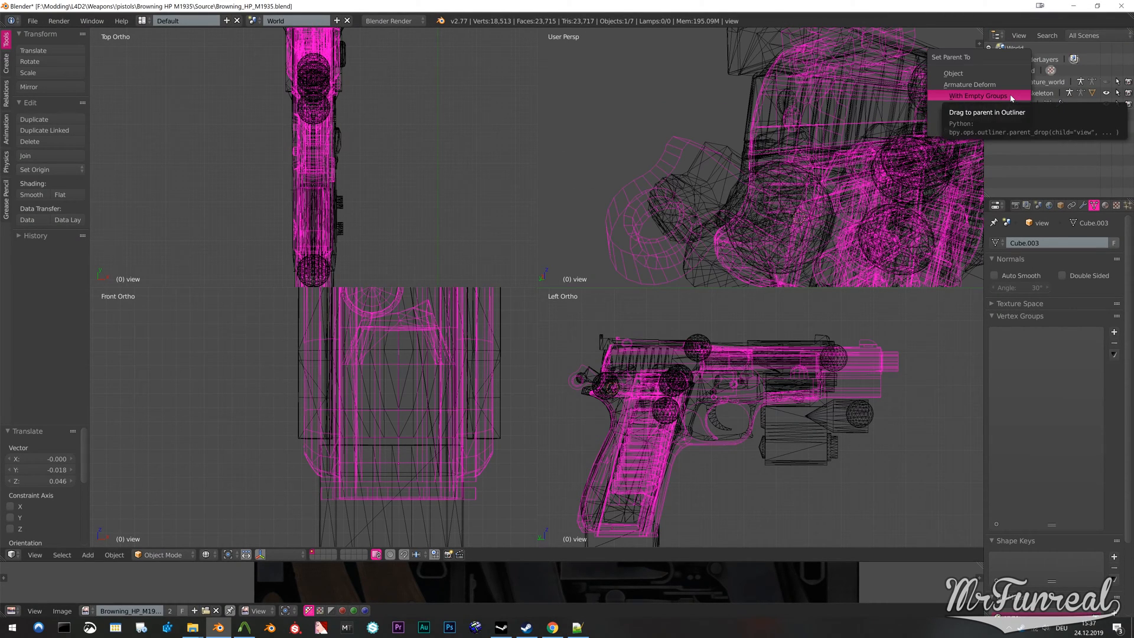
Parent the pistol mesh to ref_skeleton with empty groups and inspect the ref mesh's smdimport, Slide and Hammer groups
{"action": "left_click", "coordinate": [978, 96]}
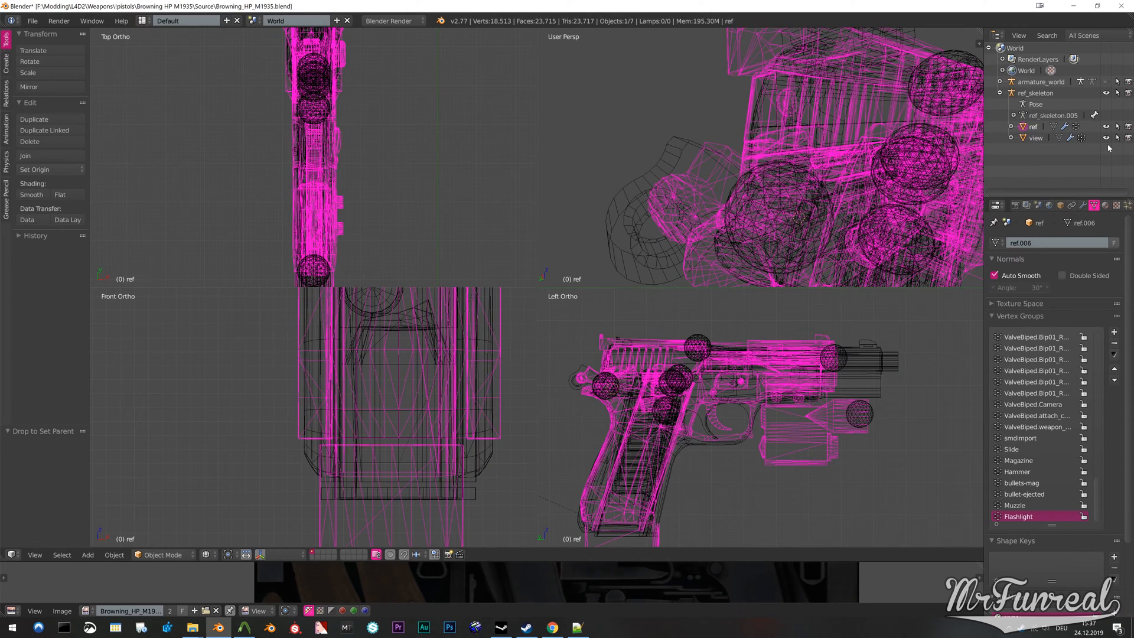
{"action": "left_click", "coordinate": [160, 555]}
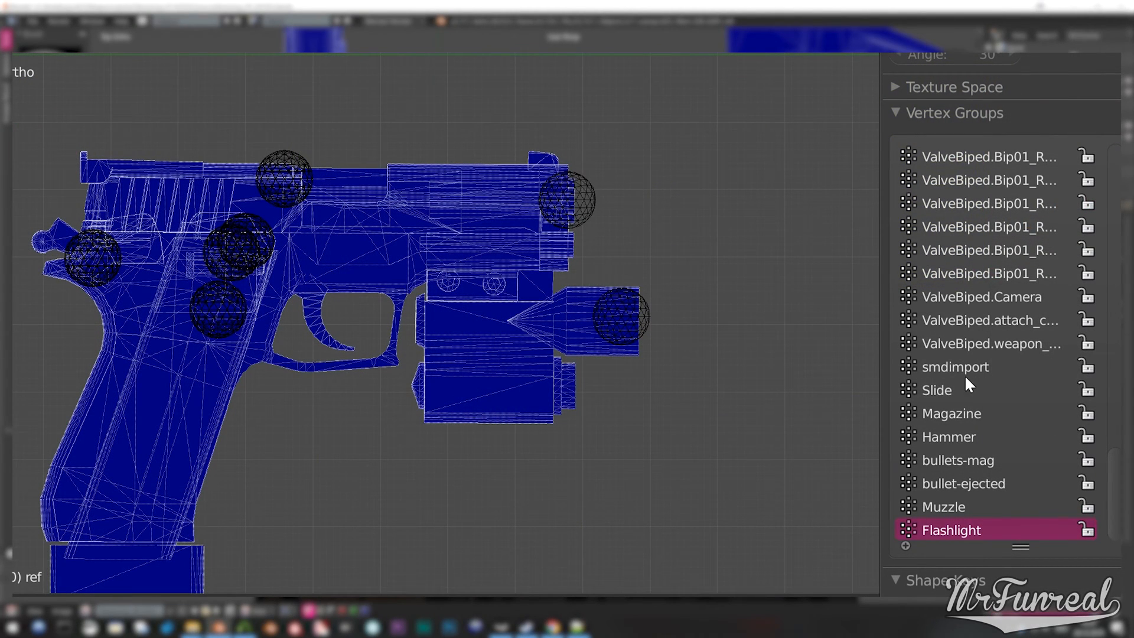
{"action": "left_click", "coordinate": [954, 366]}
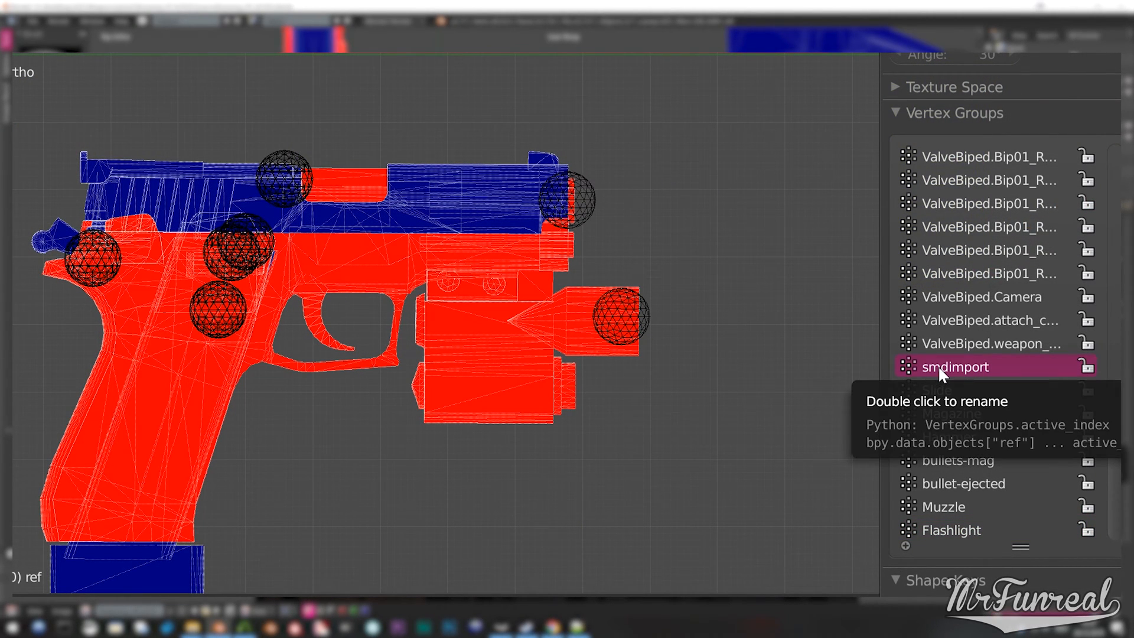
{"action": "left_click", "coordinate": [941, 389]}
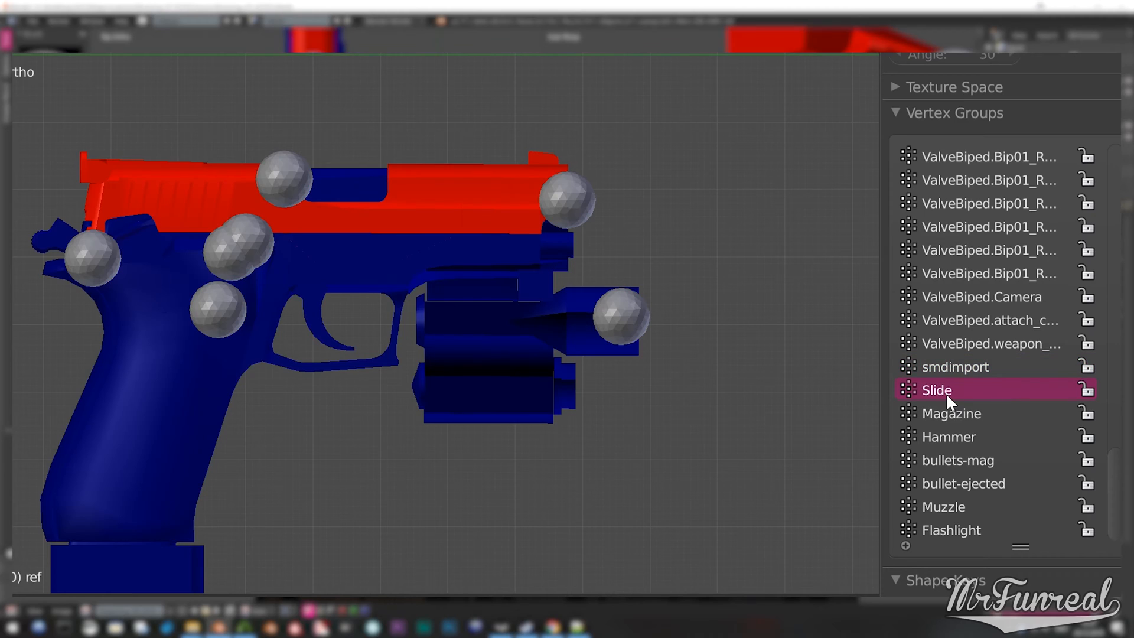
{"action": "left_click", "coordinate": [947, 436]}
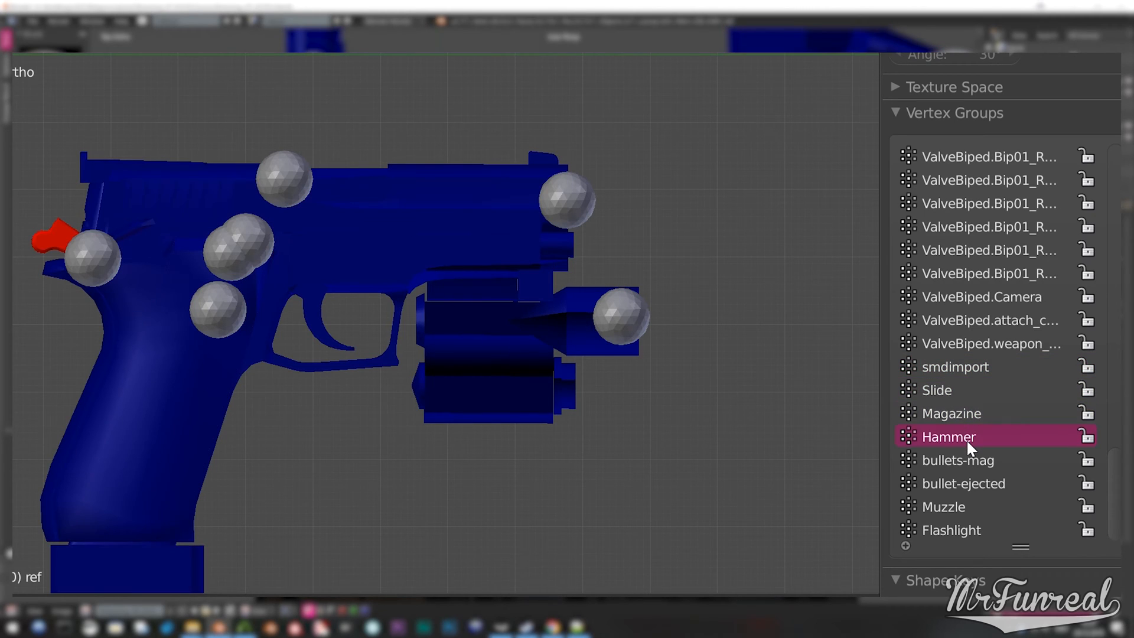
{"action": "left_click", "coordinate": [955, 366]}
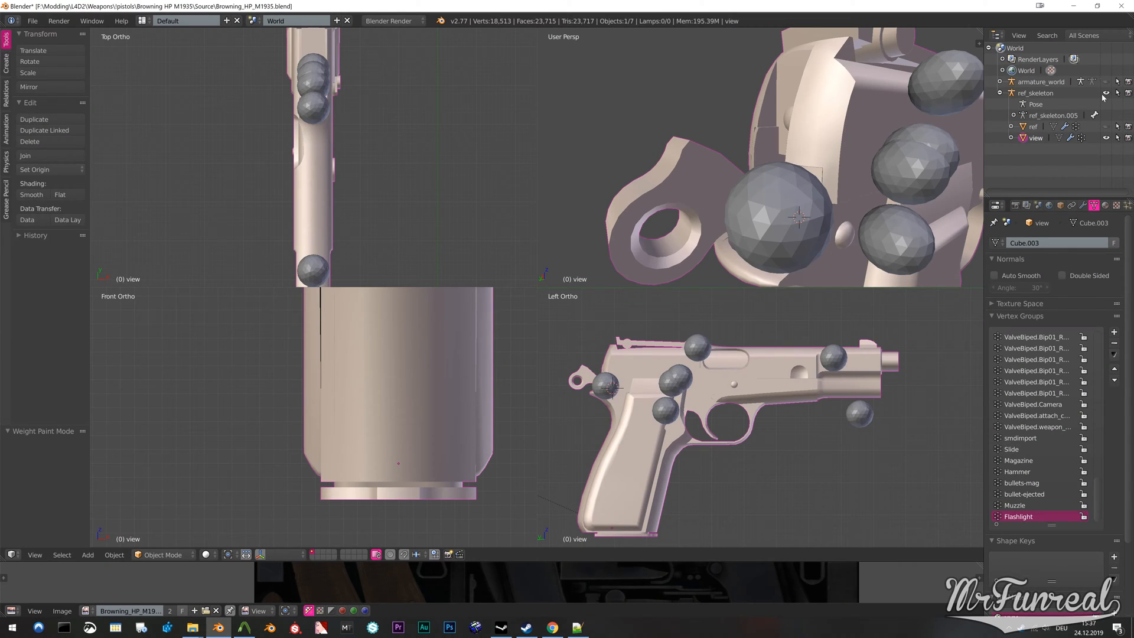
In Edit Mode, assign mesh parts to their bone groups and the whole mesh to smdimport, then return to Object Mode
{"action": "left_click", "coordinate": [165, 555]}
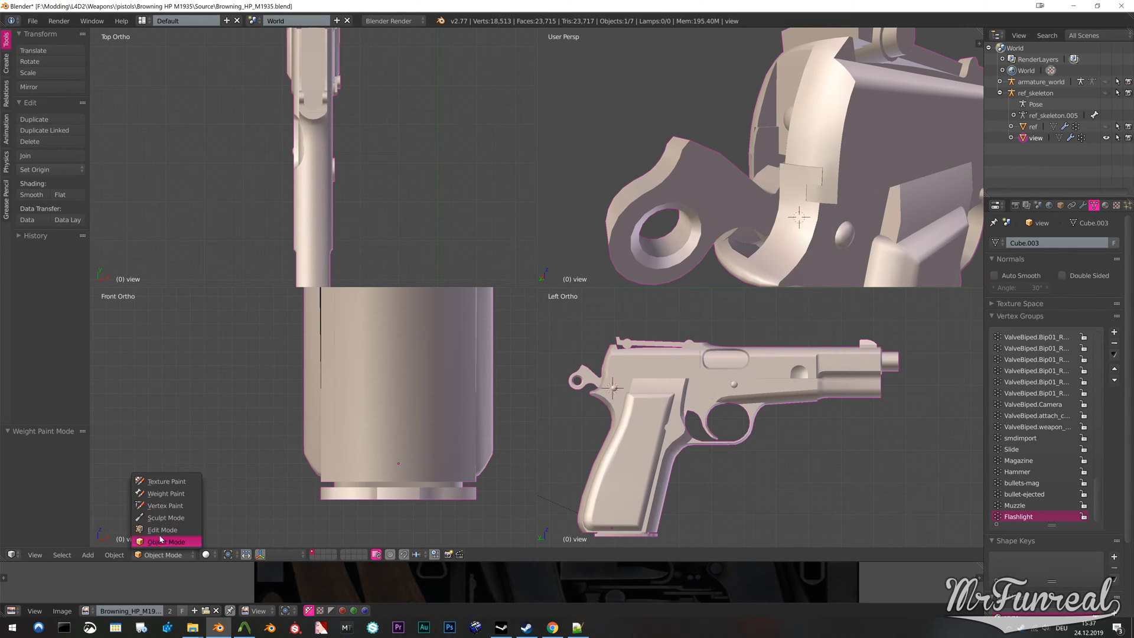
{"action": "left_click", "coordinate": [162, 529]}
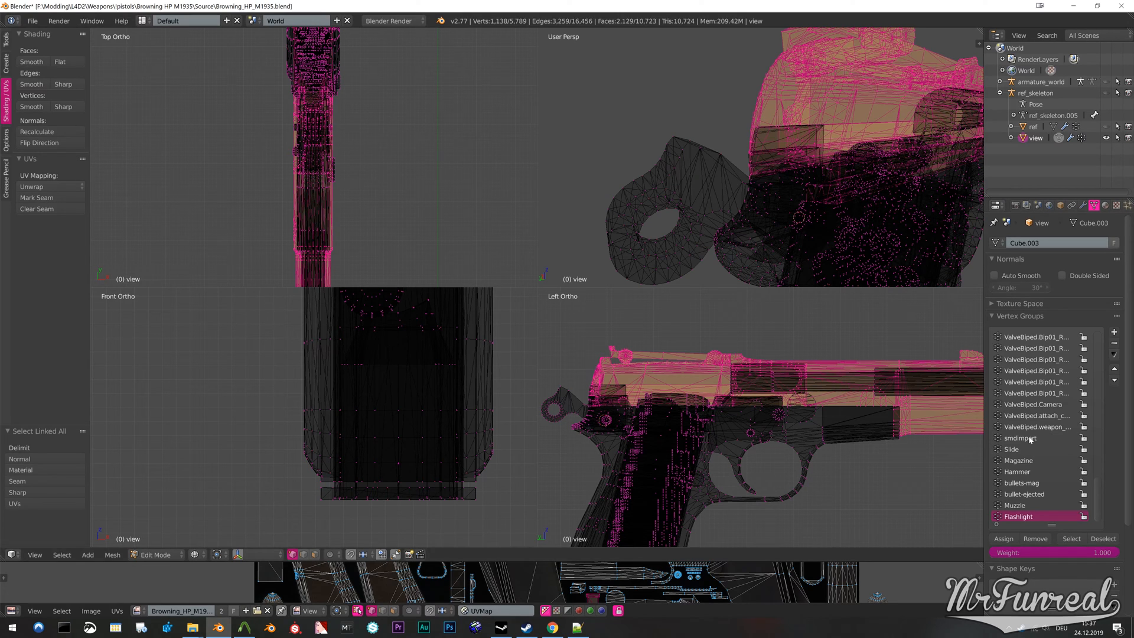
{"action": "left_click", "coordinate": [1017, 449]}
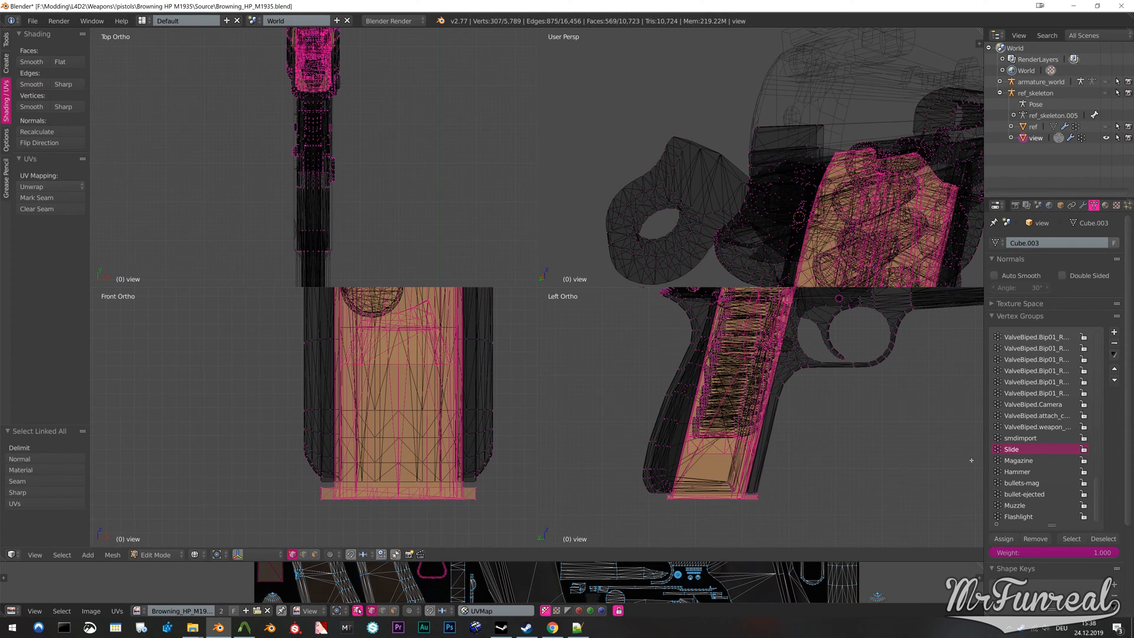
{"action": "left_click", "coordinate": [1017, 460]}
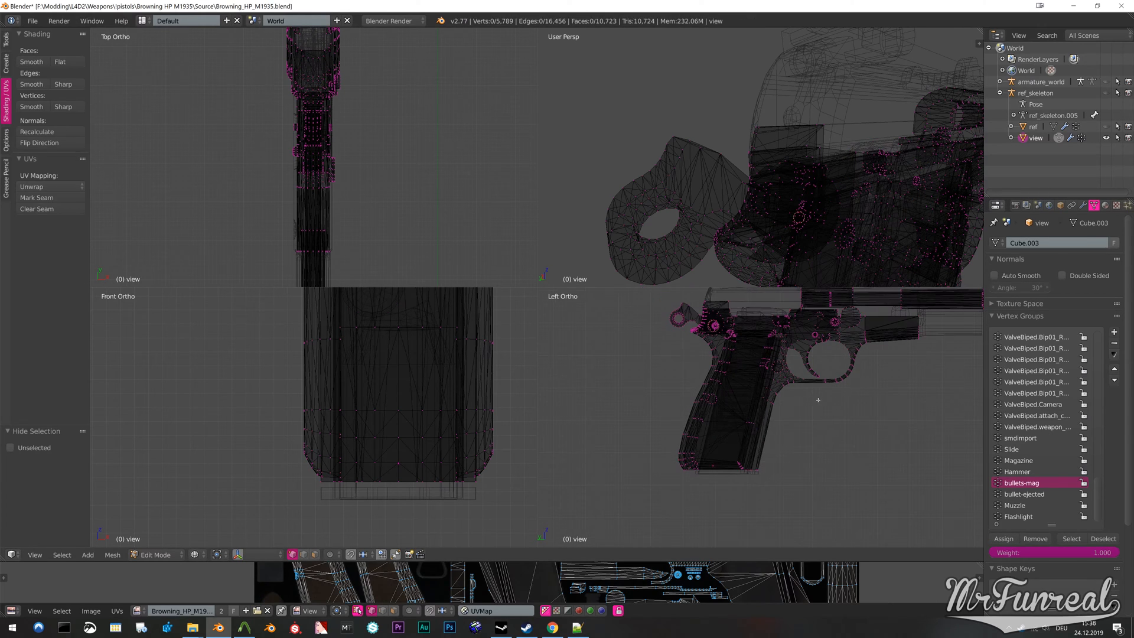
{"action": "left_click", "coordinate": [1019, 437]}
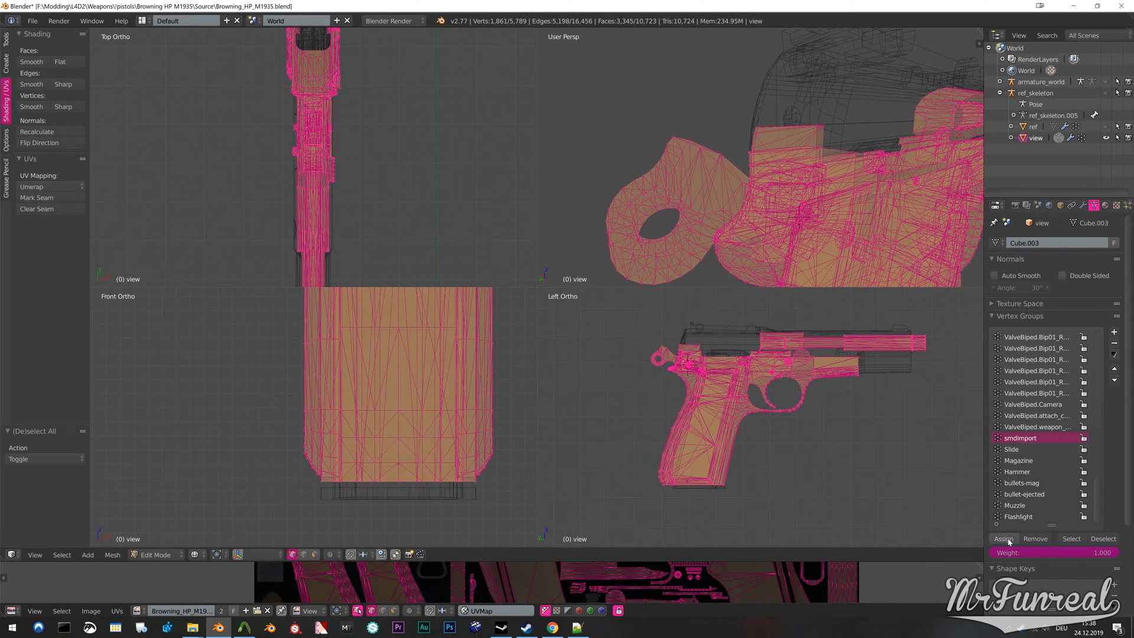
{"action": "left_click", "coordinate": [154, 555]}
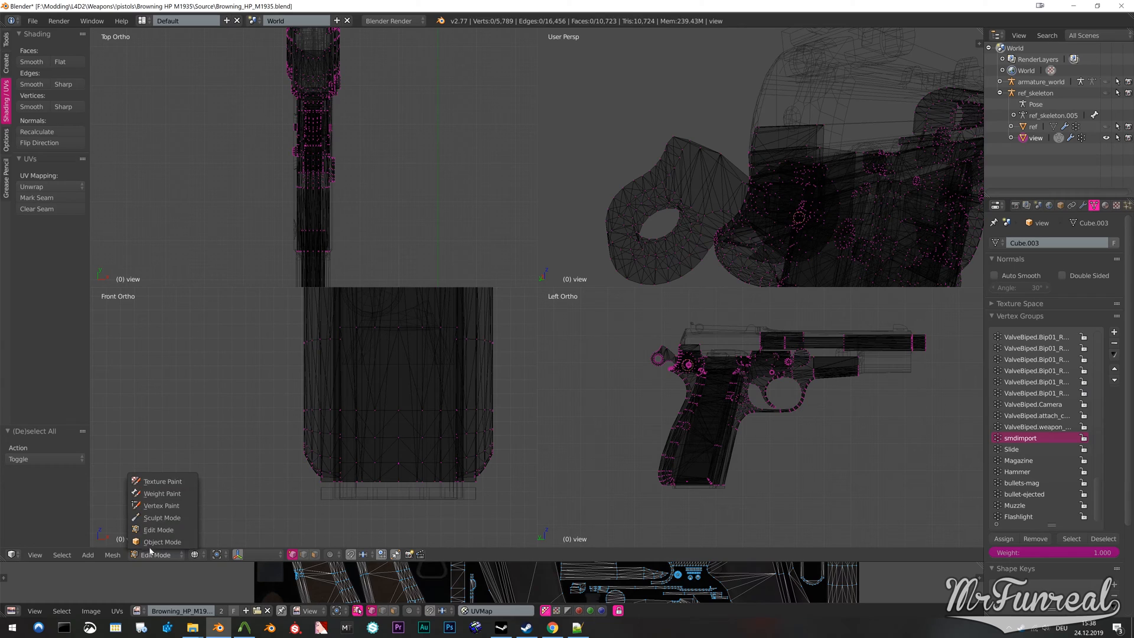
{"action": "left_click", "coordinate": [161, 542]}
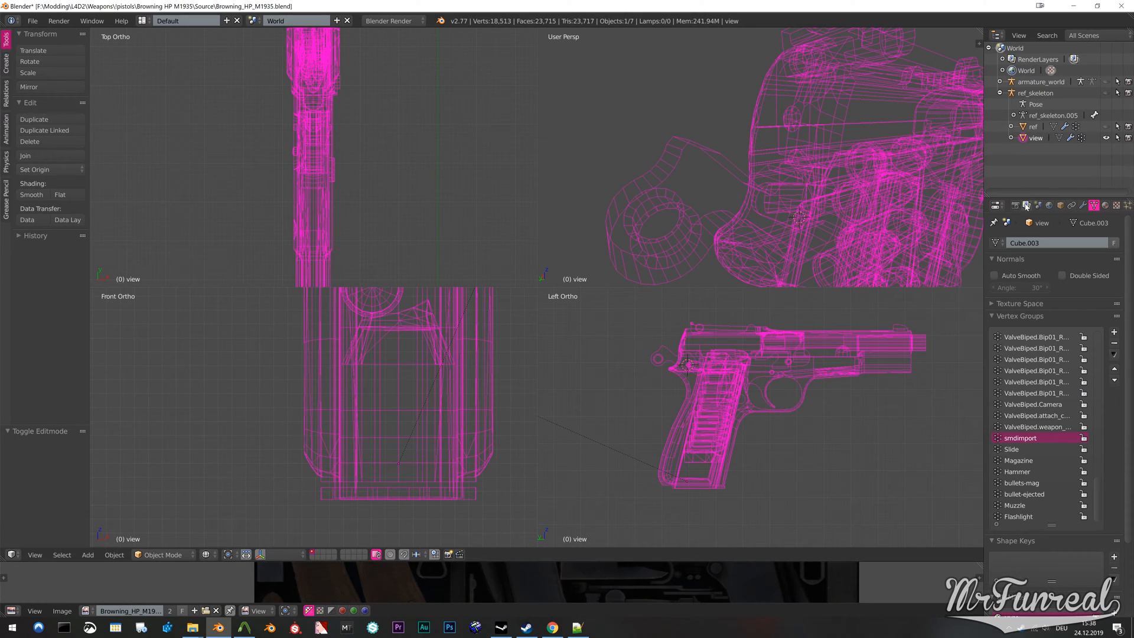
Open v_pistola.qc from the Source folder in Notepad++
{"action": "left_click", "coordinate": [1037, 206]}
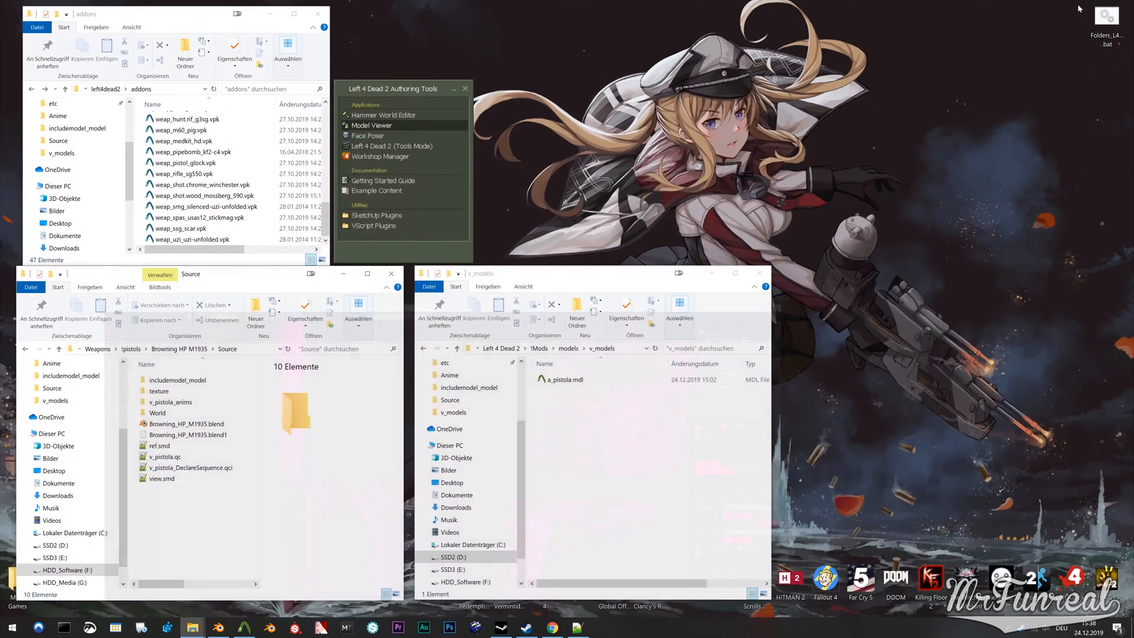
{"action": "left_click", "coordinate": [164, 455]}
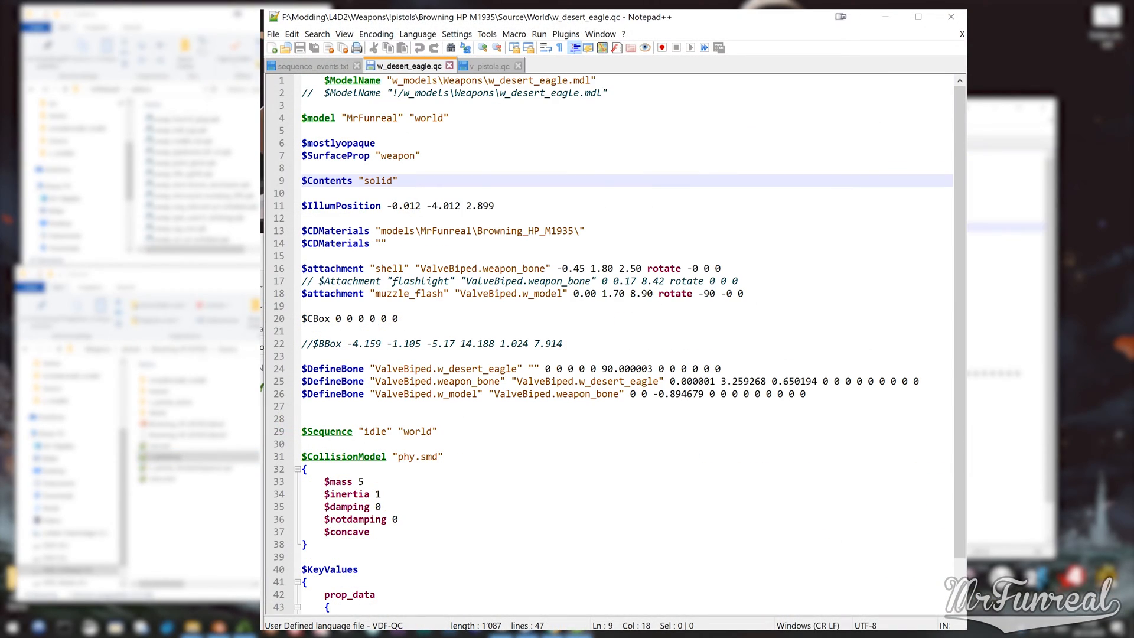
Rewrite v_pistola.qc's $model line and copy the Browning_HP_M1935 $CDMaterials path from w_desert_eagle.qc
{"action": "left_click", "coordinate": [489, 64]}
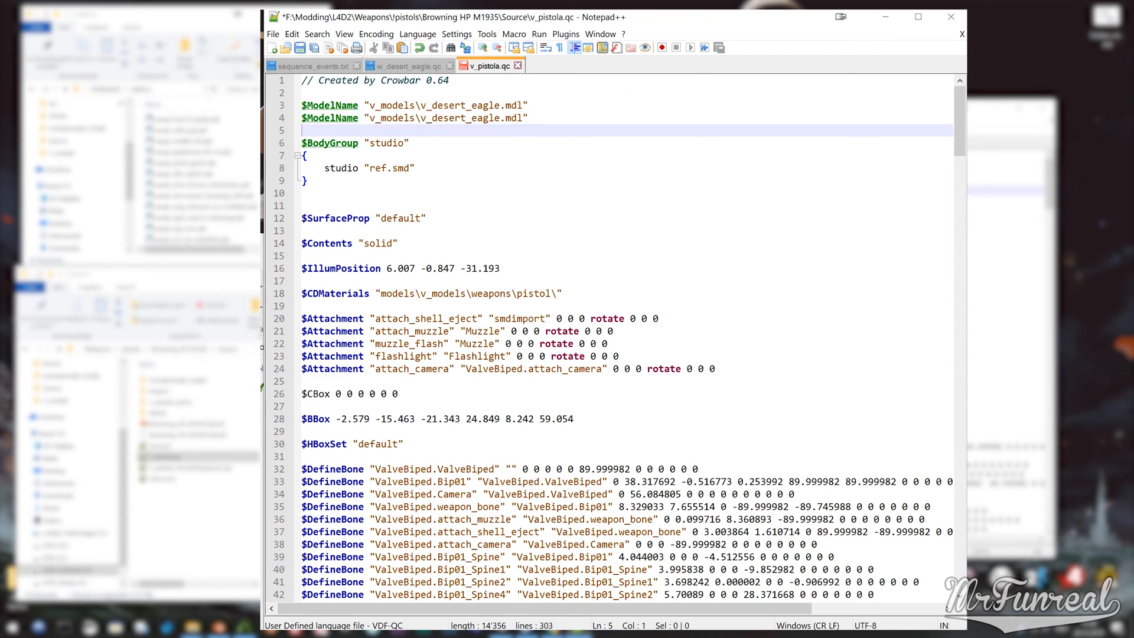
{"action": "type", "text": "!/"}
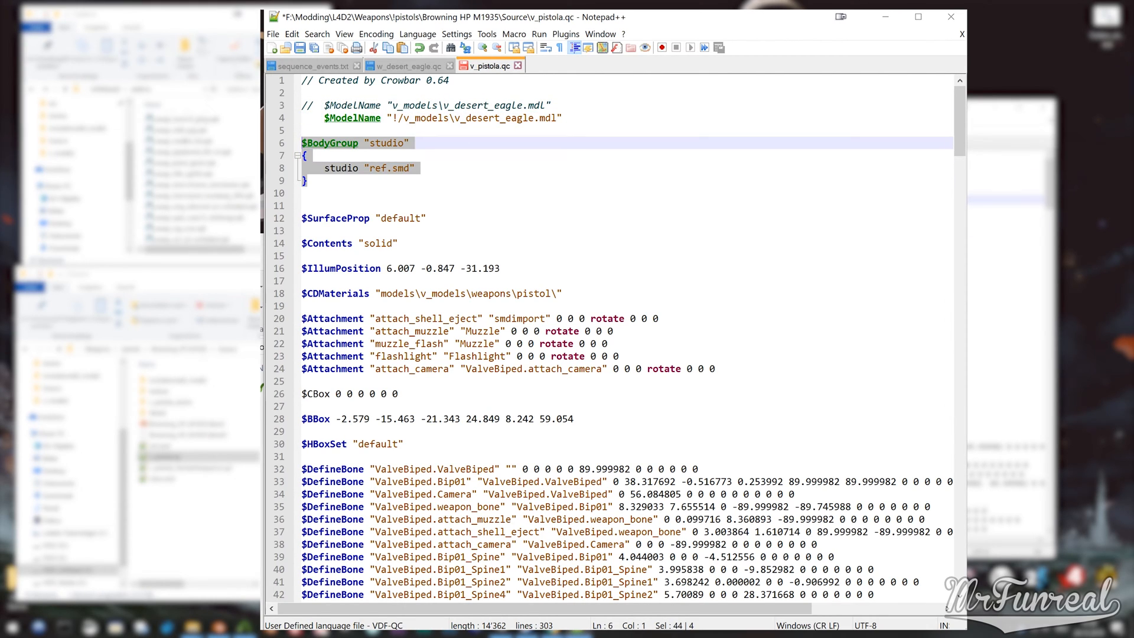
{"action": "type", "text": "$model"}
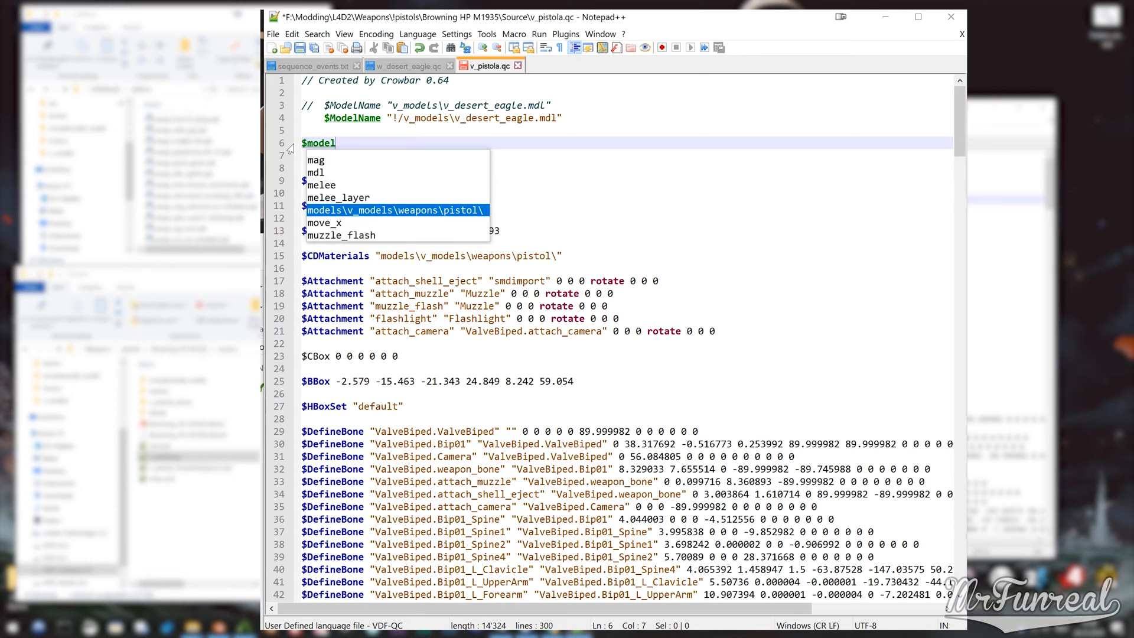
{"action": "type", "text": "\"MrFunrea\""}
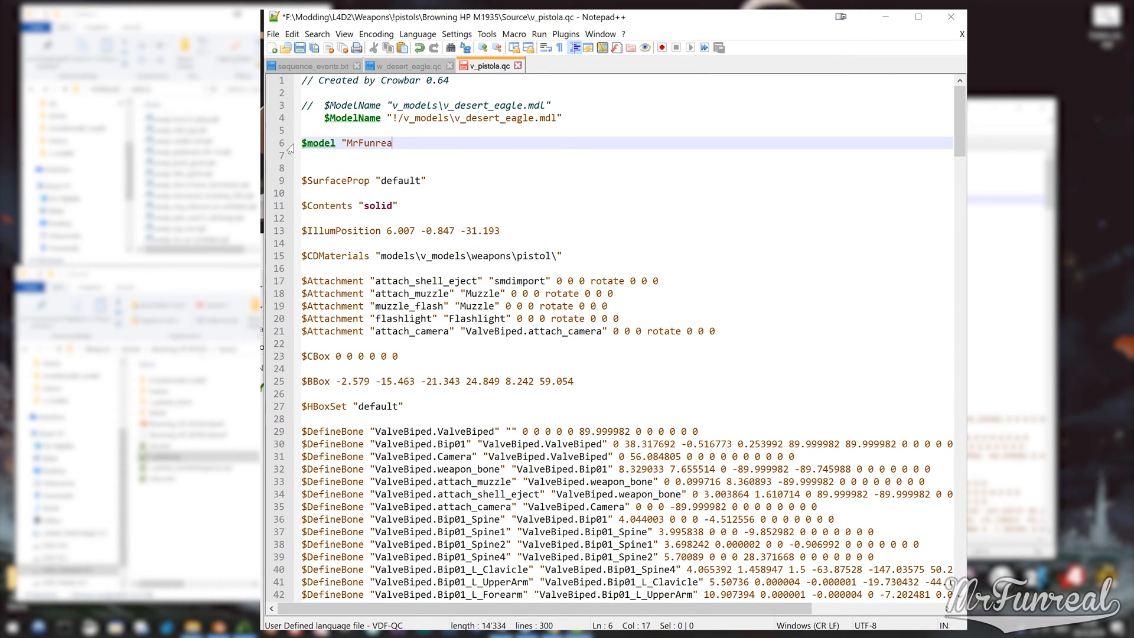
{"action": "type", "text": "l\" \"view\""}
{"action": "left_click", "coordinate": [626, 155]}
{"action": "type", "text": "$mostlyopaque"}
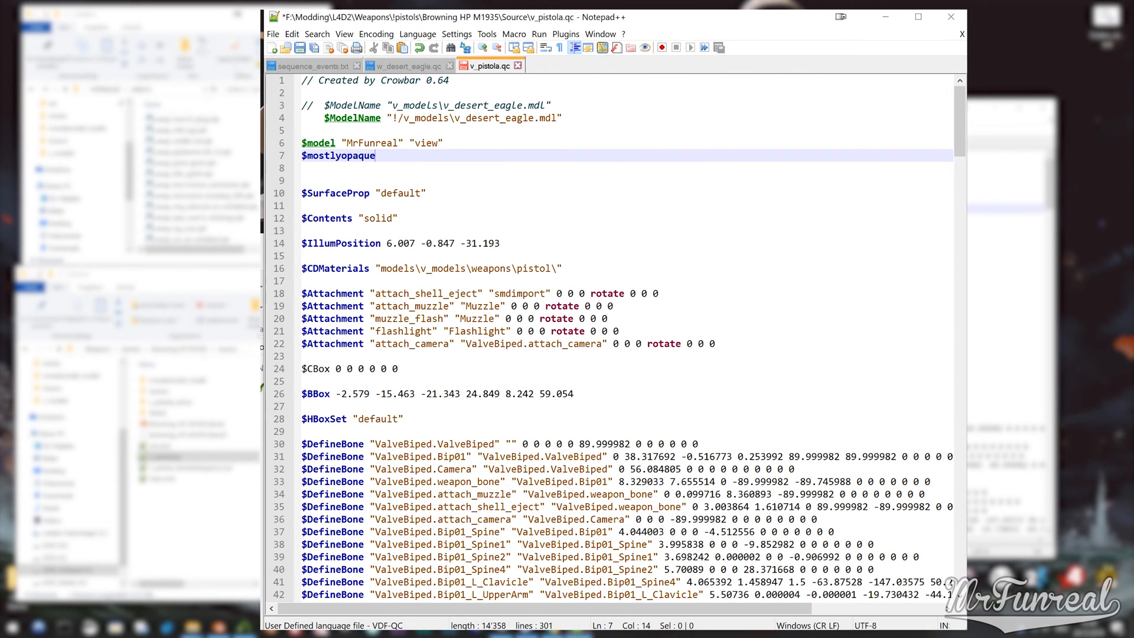
{"action": "left_click", "coordinate": [406, 65]}
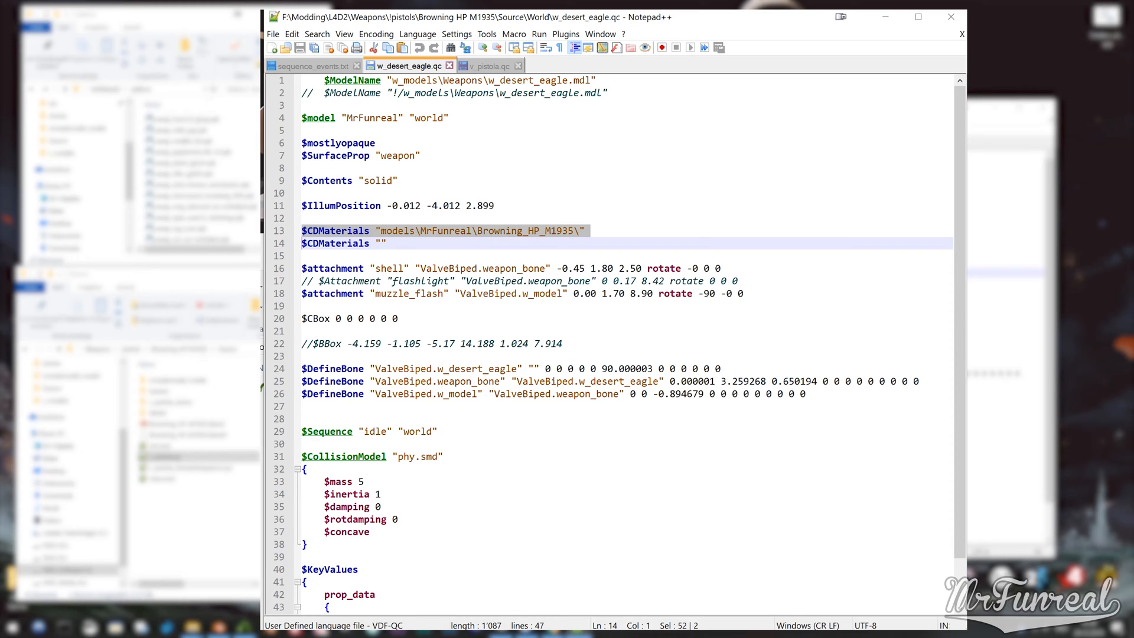
{"action": "left_click", "coordinate": [488, 66]}
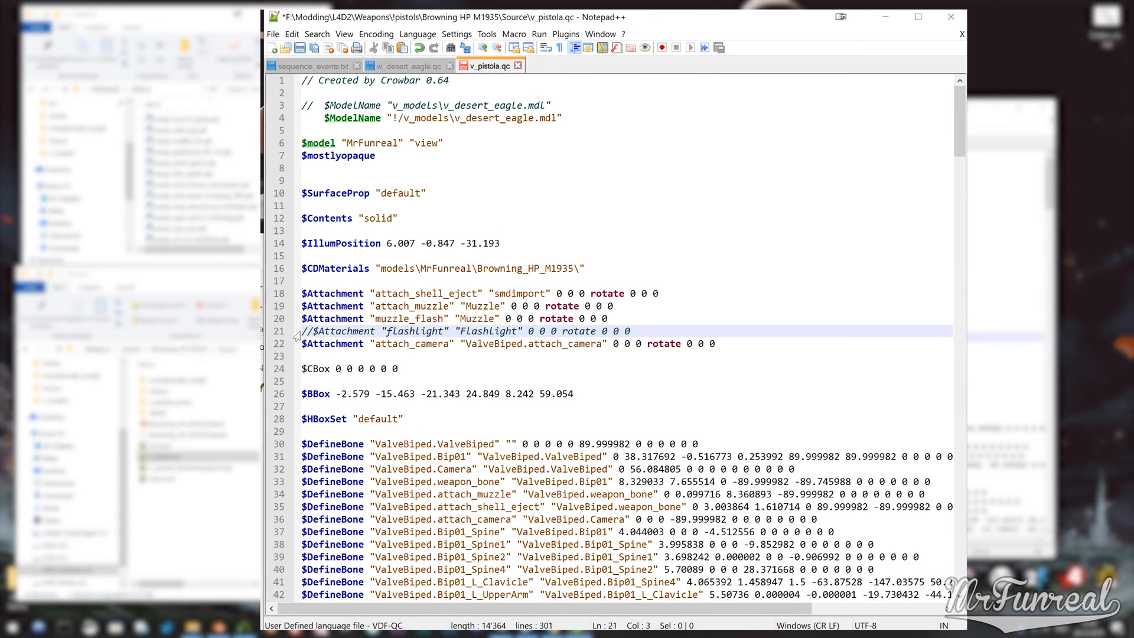
Add $includemodel "v_models/a_pistola.mdl" after $PoseParameter and start a /* block comment over the $Animation lines
{"action": "scroll", "scroll_direction": "down", "scroll_amount": 3}
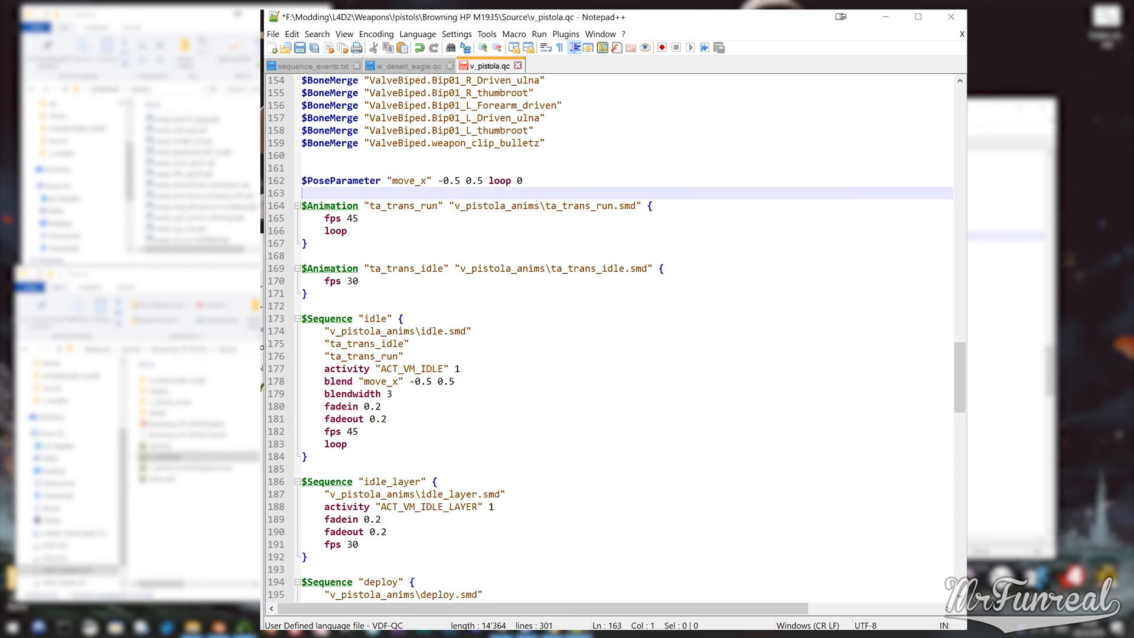
{"action": "type", "text": "$includemodel"}
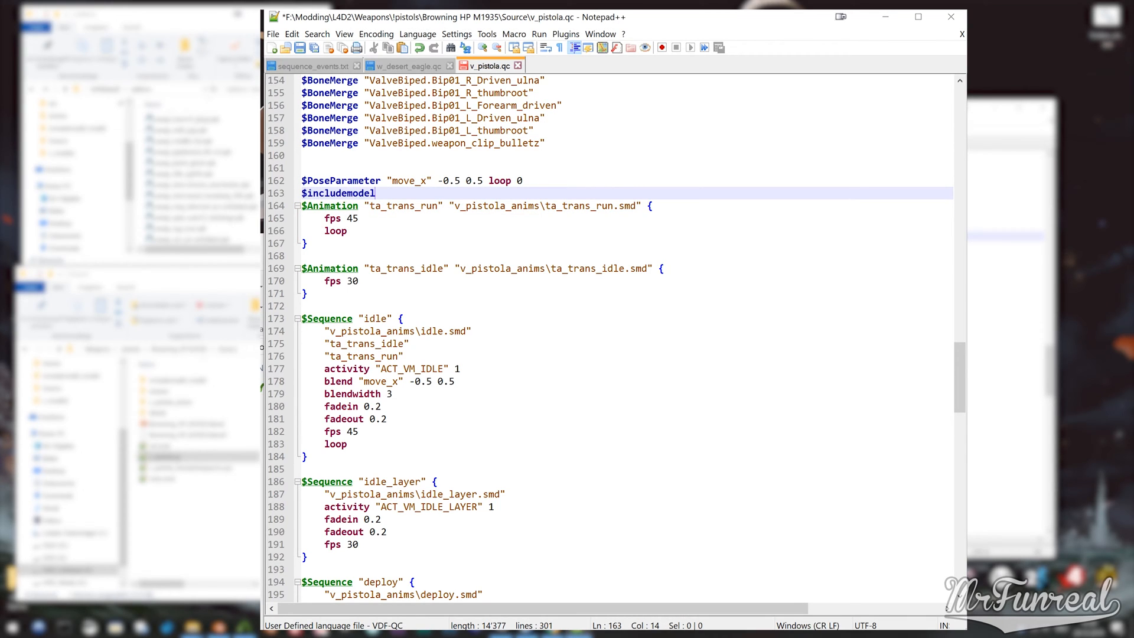
{"action": "type", "text": "\"v_models"}
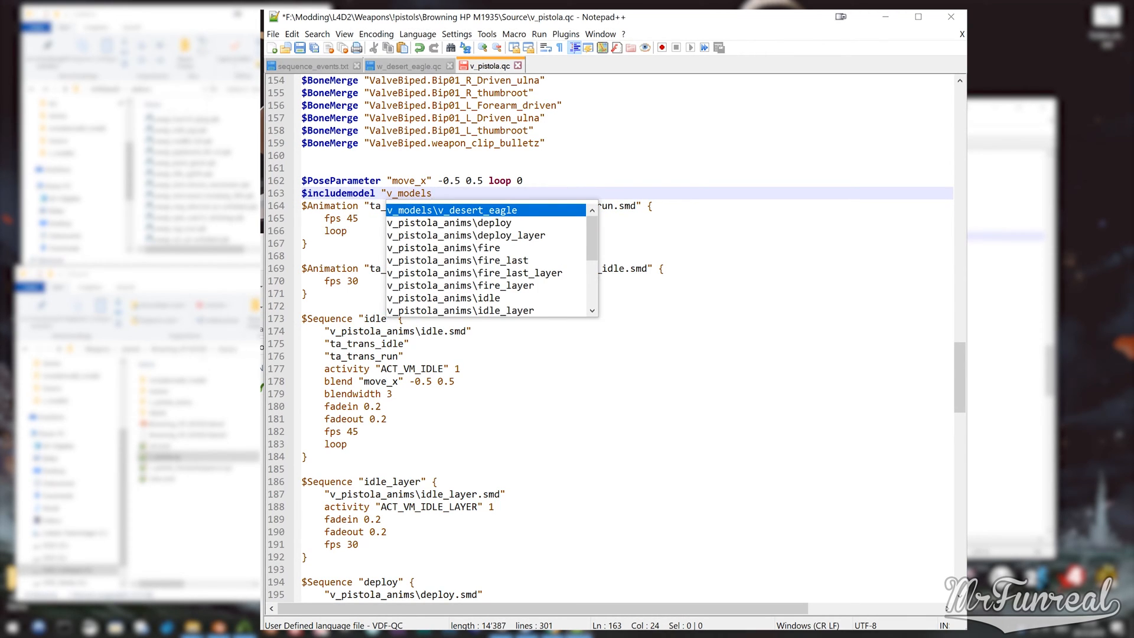
{"action": "type", "text": "/a_pistola."}
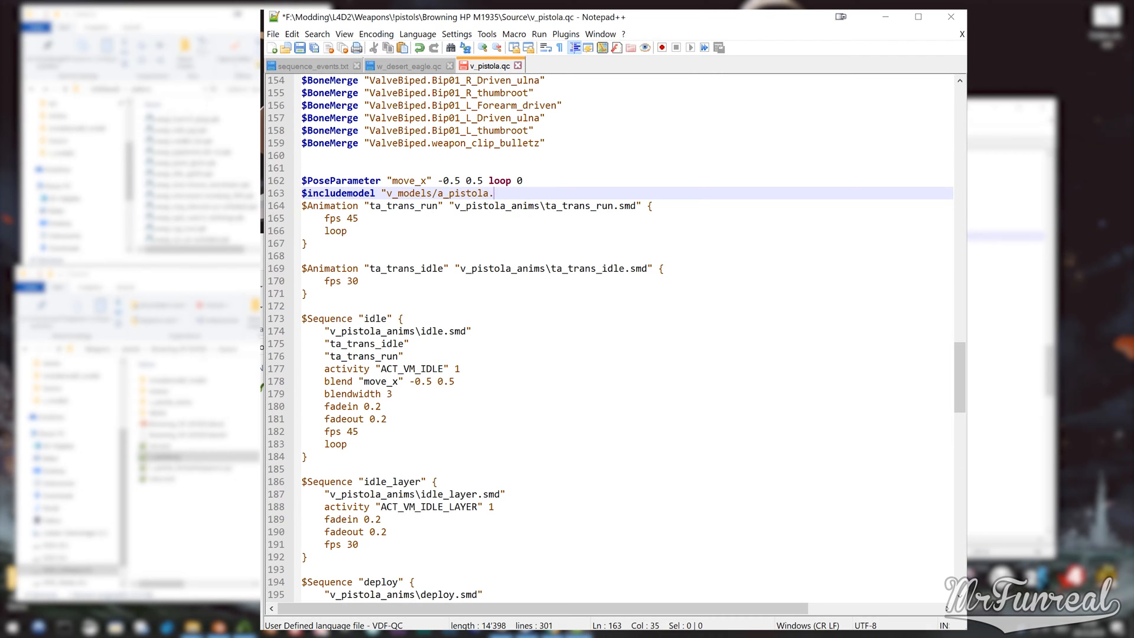
{"action": "type", "text": "mdl"}
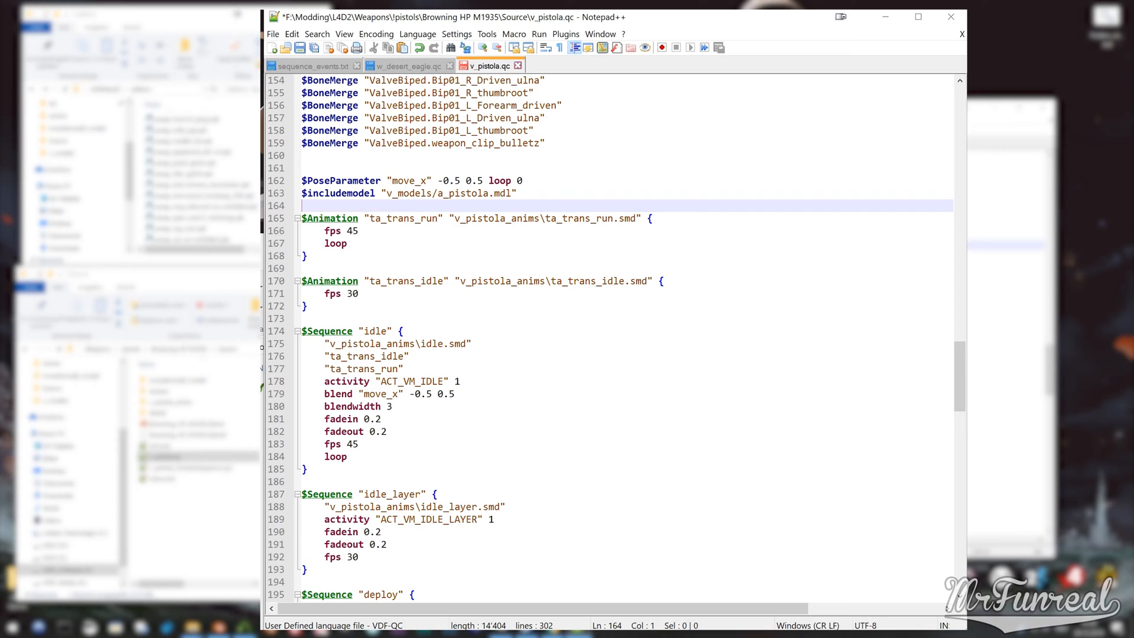
{"action": "type", "text": "/*"}
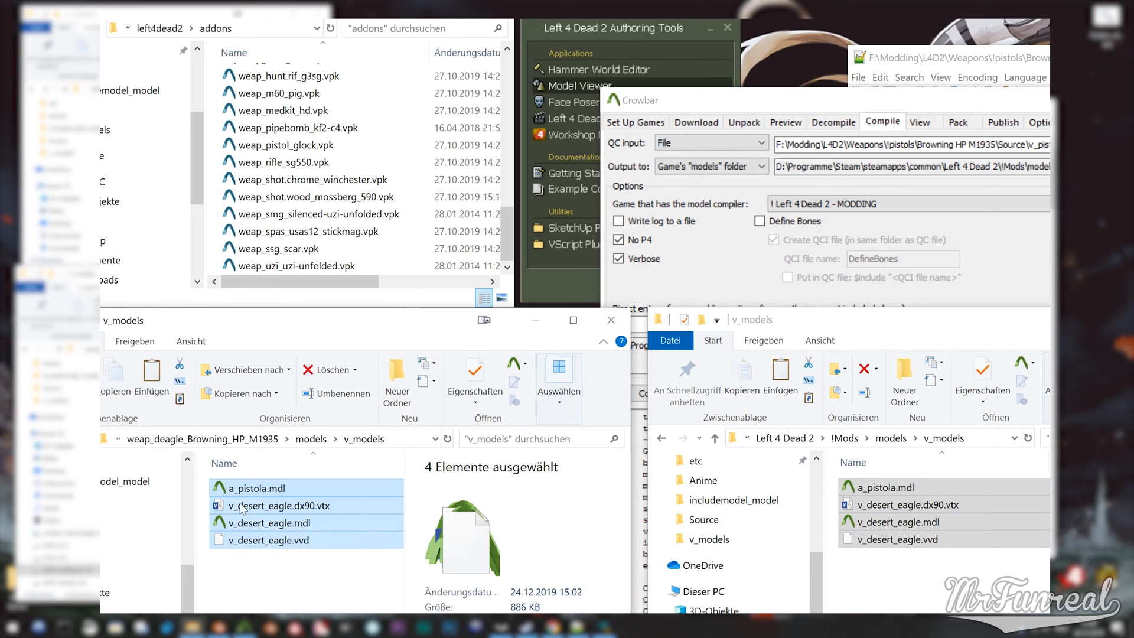
Copy the four compiled a_pistola and v_desert_eagle files into the v_models folders
{"action": "right_click", "coordinate": [286, 504]}
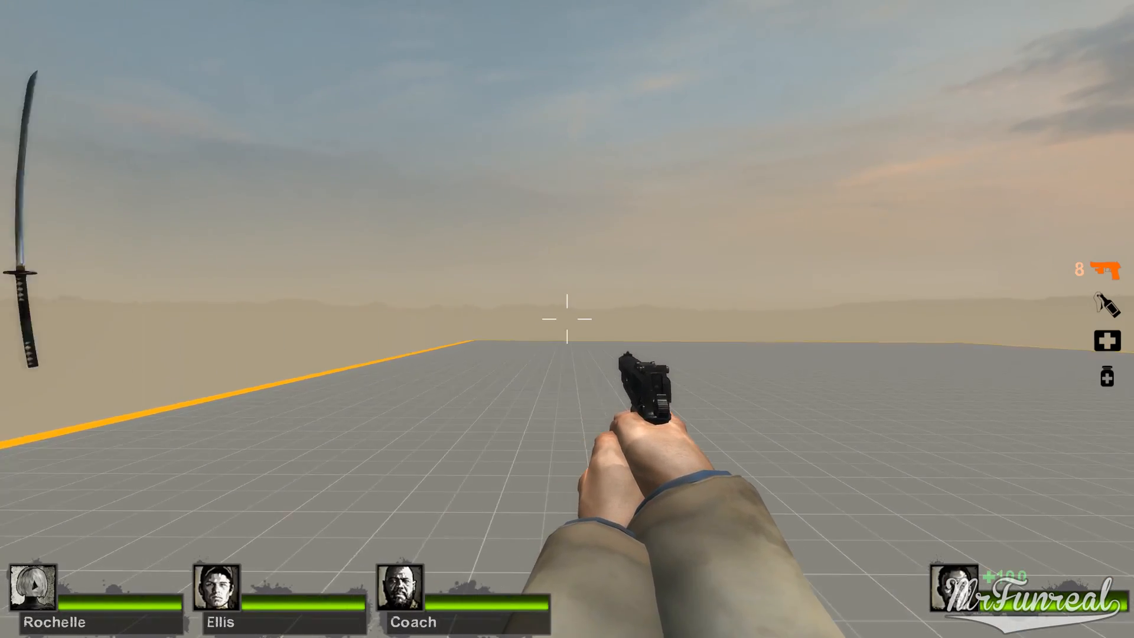
Fire the pistol in Left 4 Dead 2 to test the new first-person view model
{"action": "left_click", "coordinate": [567, 319]}
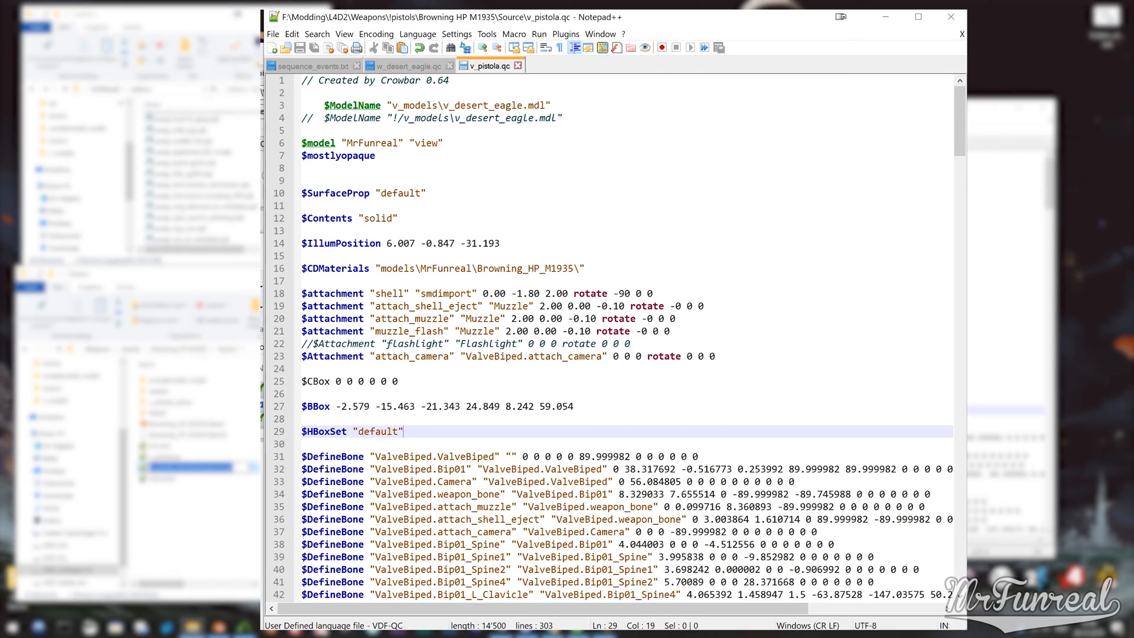
Add the $include "v_pistola_DeclareSequence.qci" line after $includemodel in the view-model QC
{"action": "scroll", "scroll_direction": "down", "scroll_amount": 3}
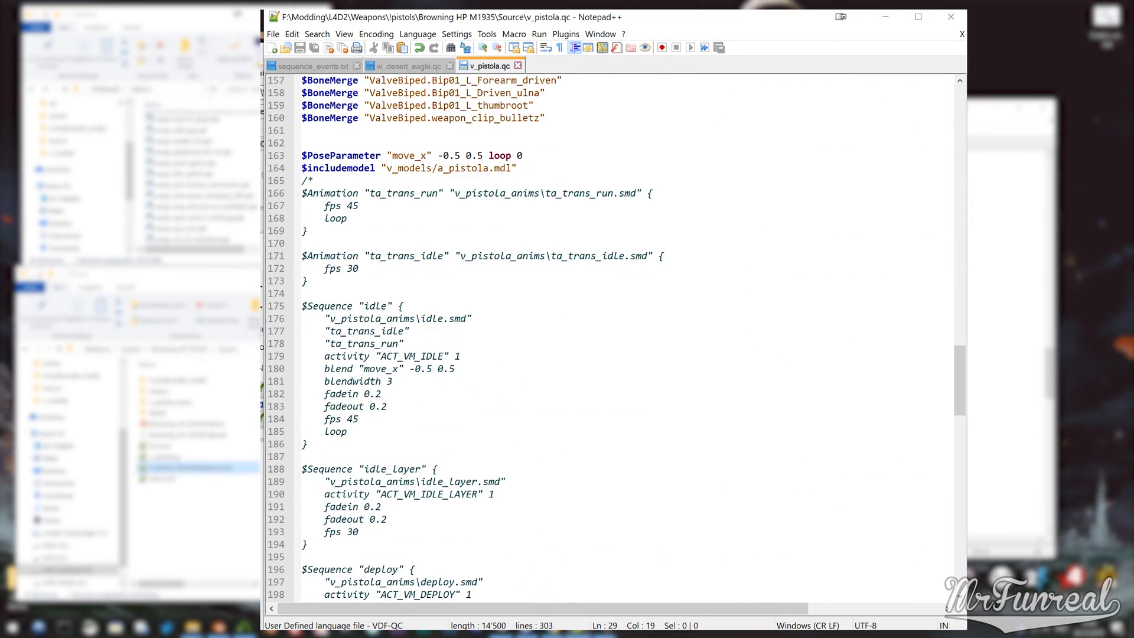
{"action": "left_click", "coordinate": [311, 180]}
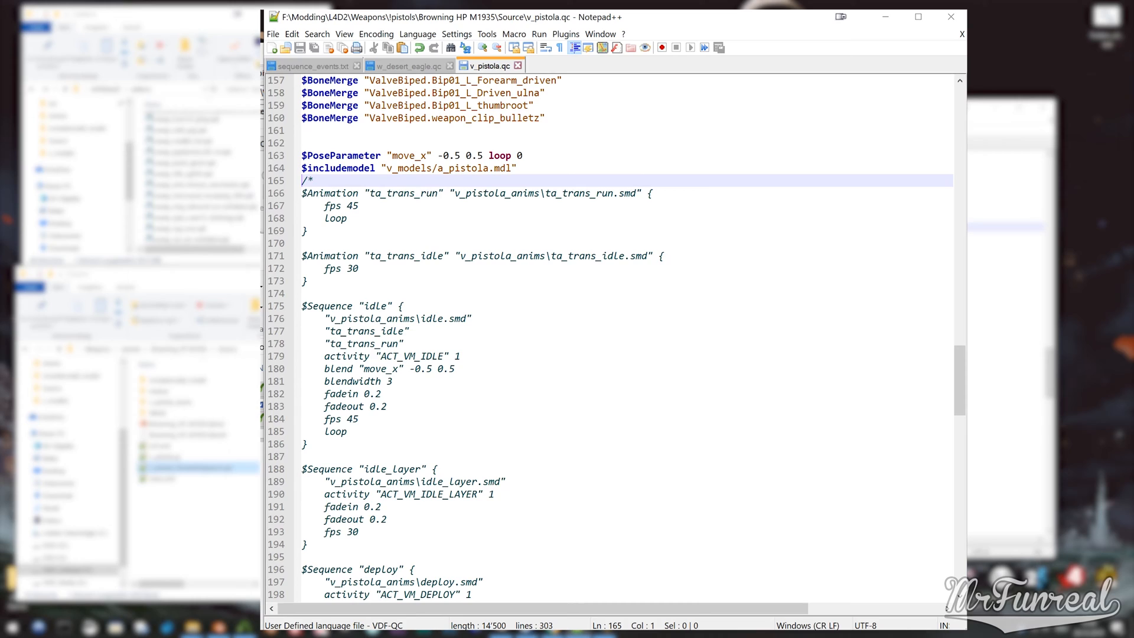
{"action": "type", "text": "$in"}
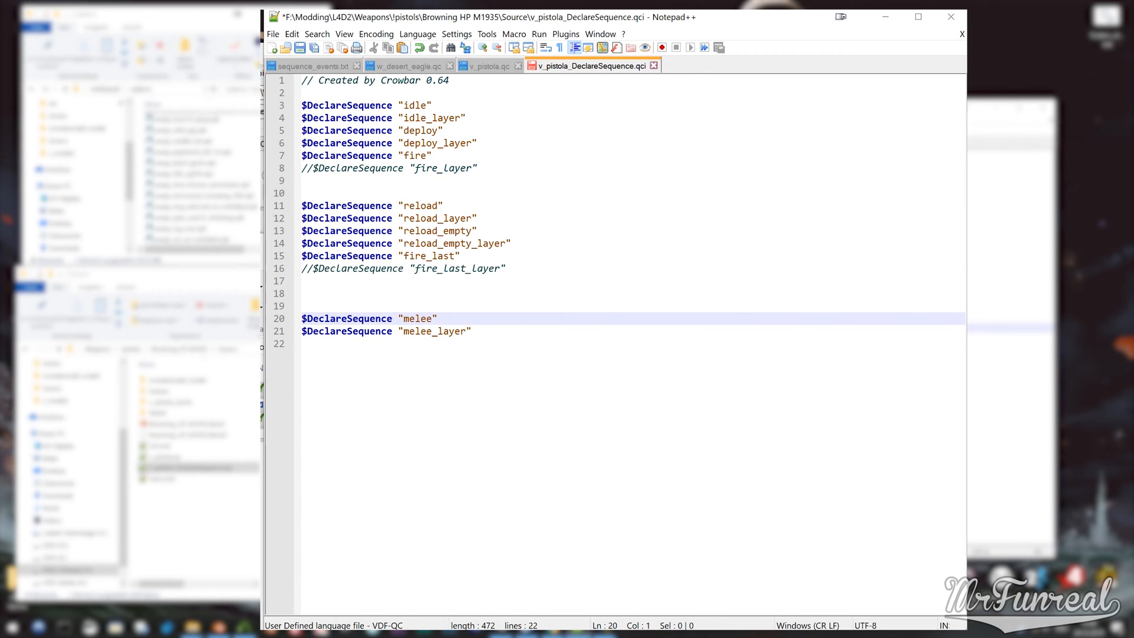
Copy the fire_layer $Sequence block from v_pistola.qc into the QCI under its commented declaration
{"action": "key", "text": "enter"}
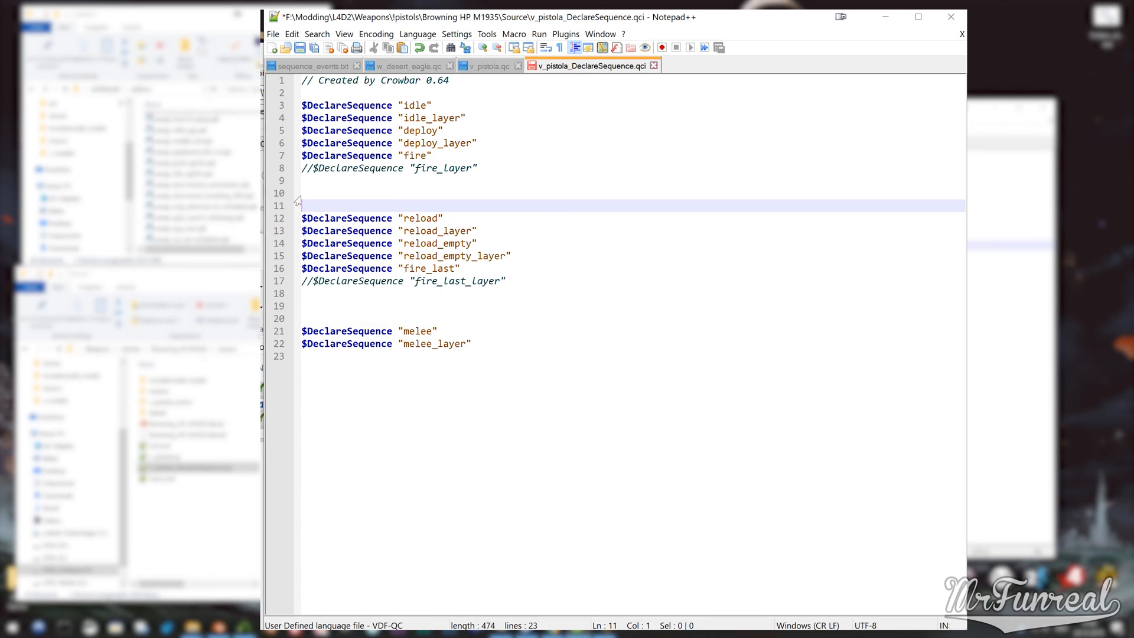
{"action": "left_click", "coordinate": [483, 67]}
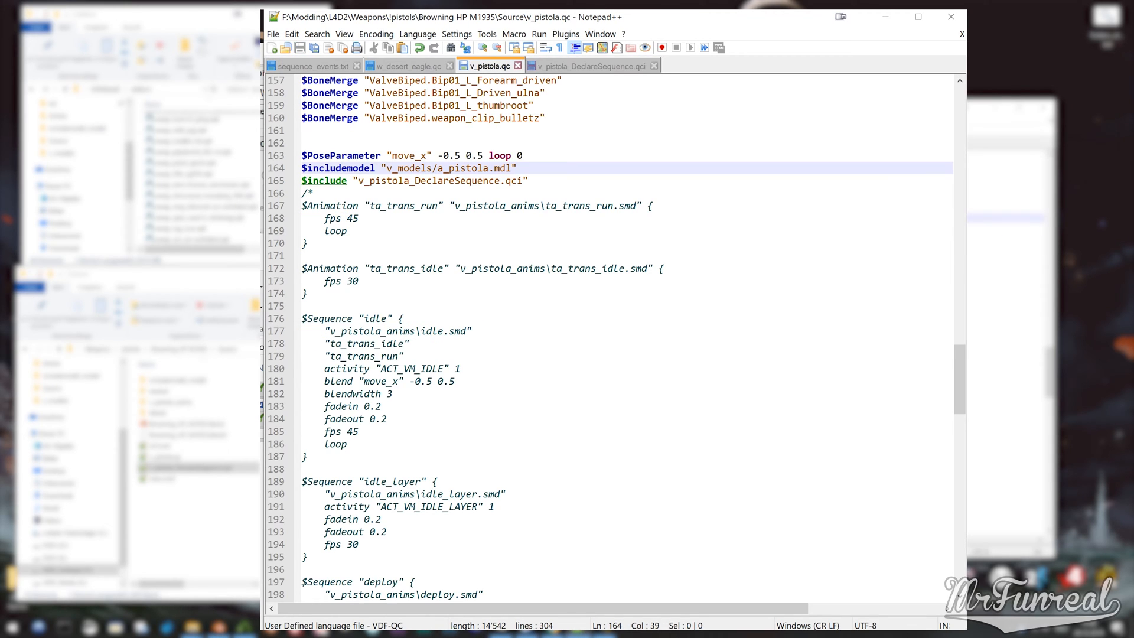
{"action": "scroll", "scroll_direction": "down", "scroll_amount": 3}
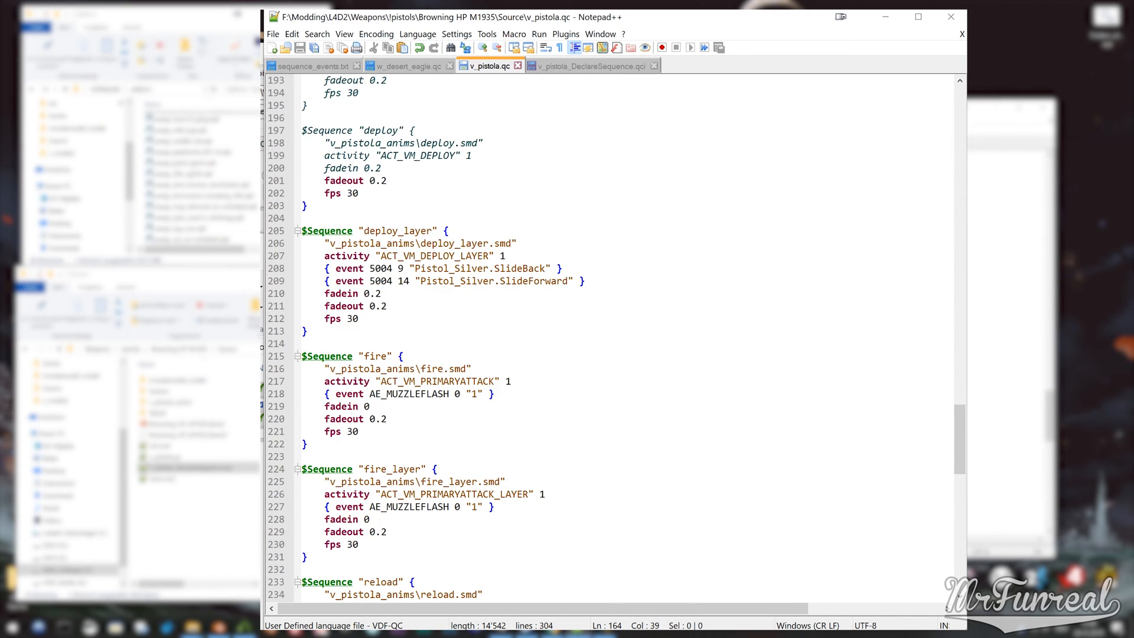
{"action": "left_click", "coordinate": [417, 34]}
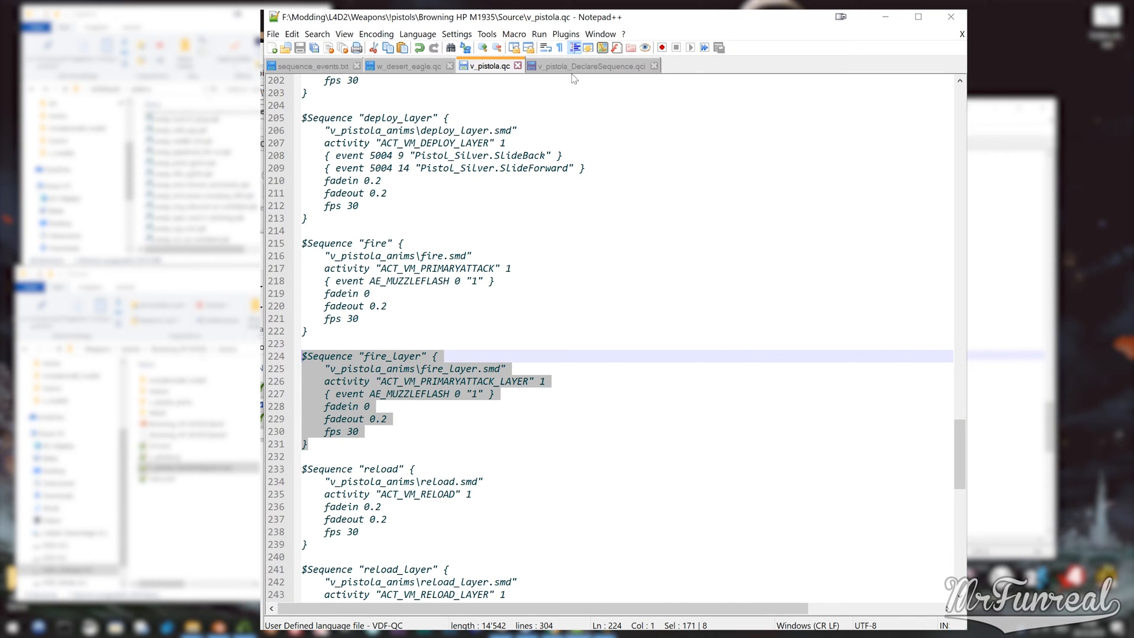
{"action": "left_click", "coordinate": [588, 66]}
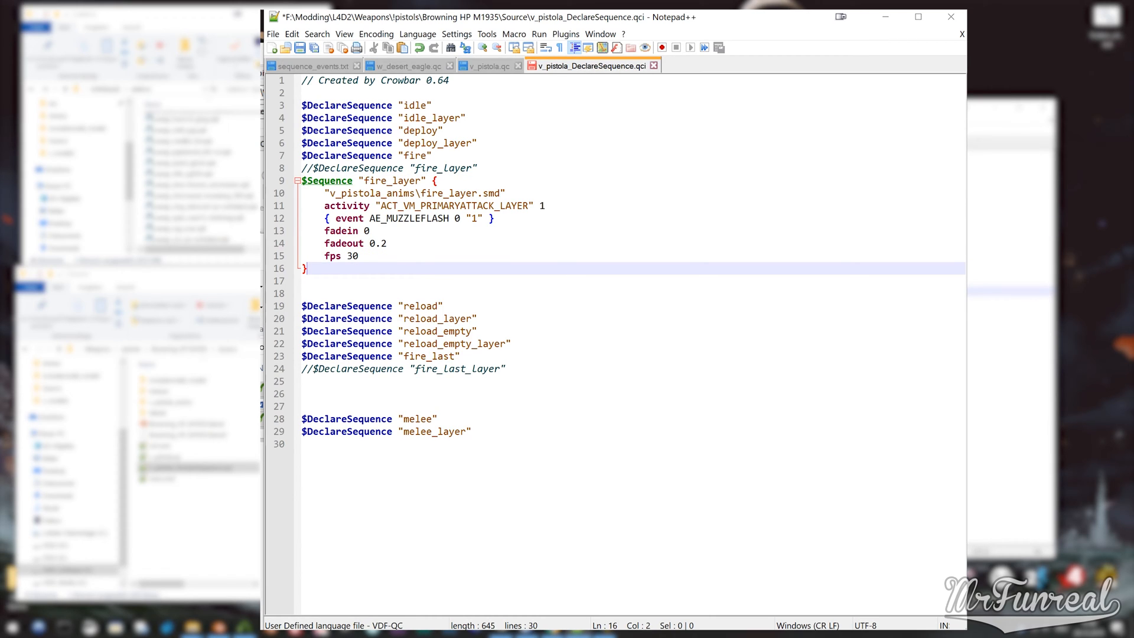
Copy the fire_last_layer $Sequence block from v_pistola.qc into the QCI the same way
{"action": "left_click", "coordinate": [483, 66]}
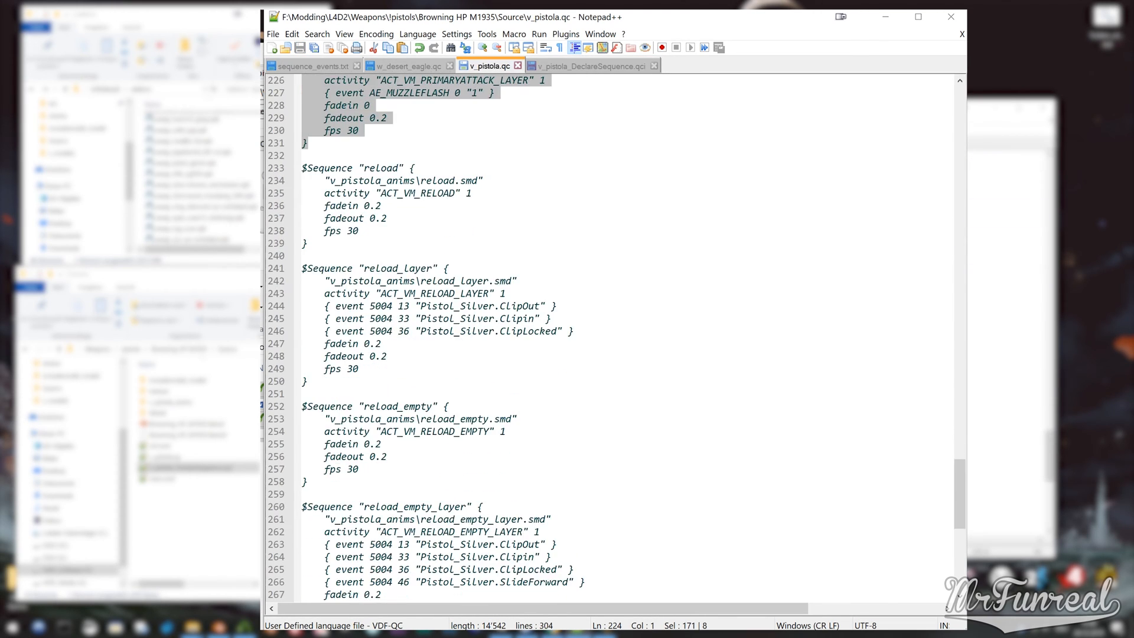
{"action": "scroll", "scroll_direction": "down", "scroll_amount": 3}
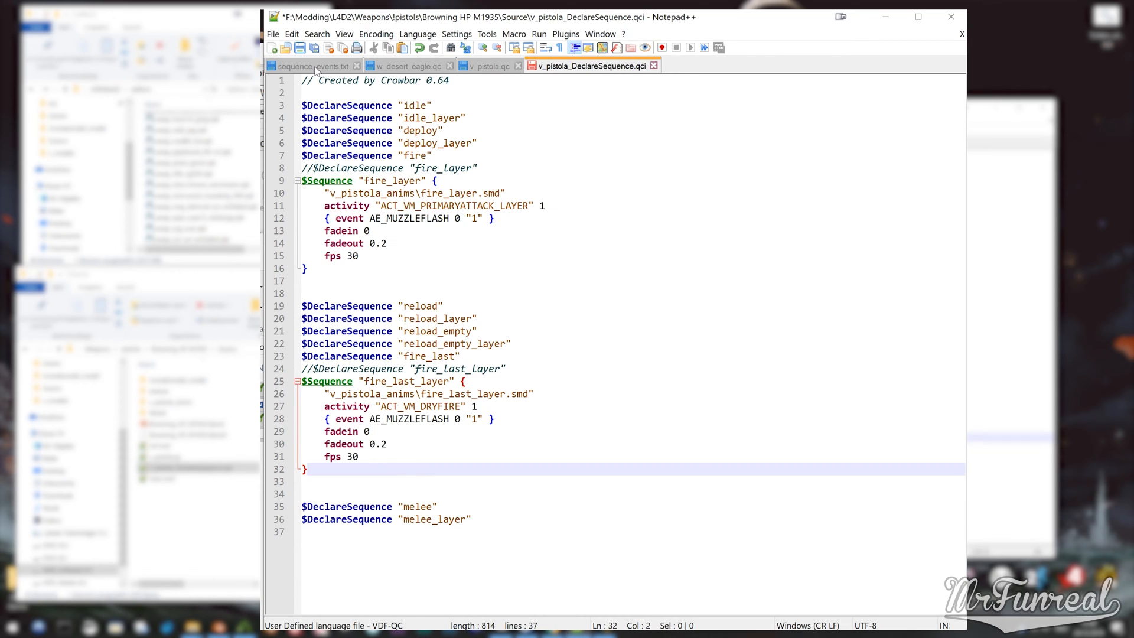
Add the AE_CL_CREATE_PARTICLE_BRASS weapon_shell_casing_9mm event after the muzzle flash in both layer sequences
{"action": "left_click", "coordinate": [312, 67]}
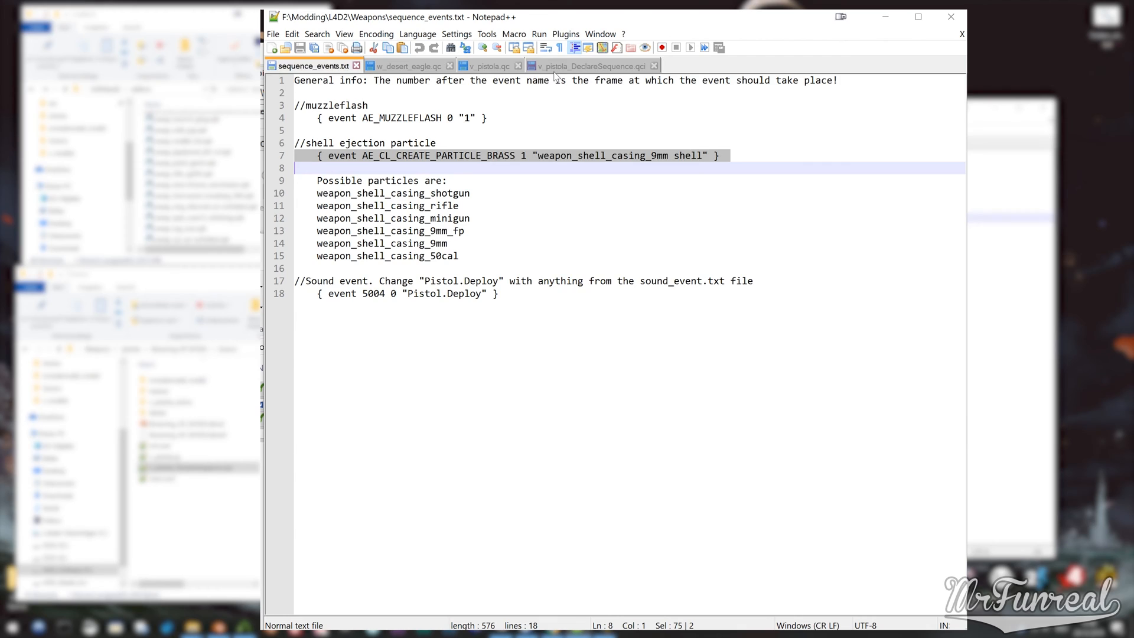
{"action": "left_click", "coordinate": [588, 66]}
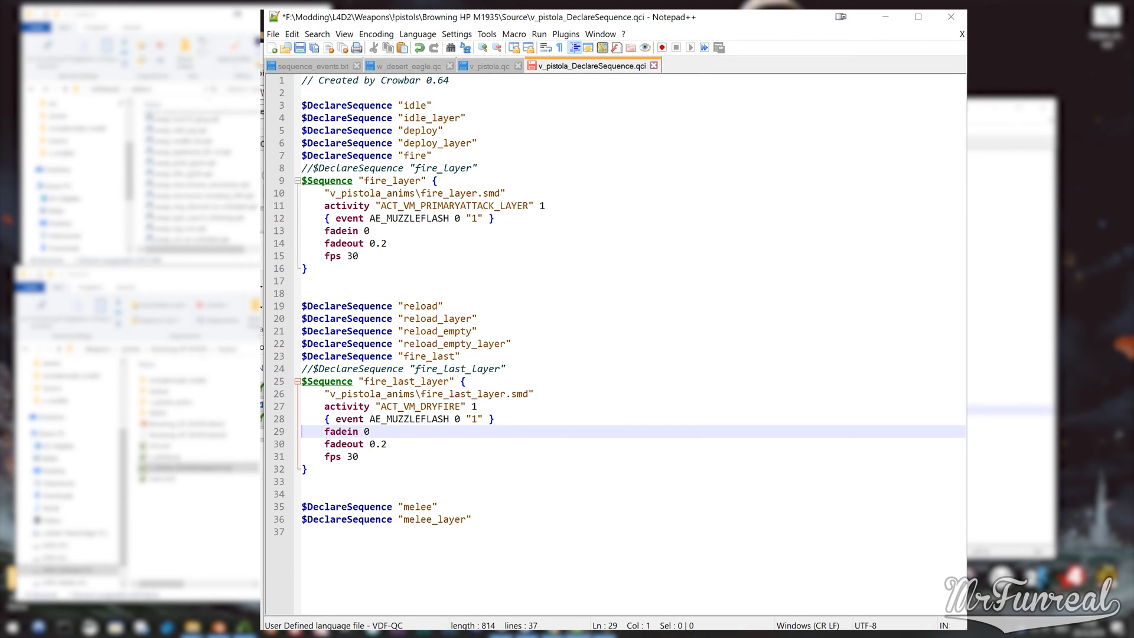
{"action": "type", "text": "{ event AE_CL_CREATE_PARTICLE_BRASS 1 \"weapon_shell_casing_9mm shell\" }"}
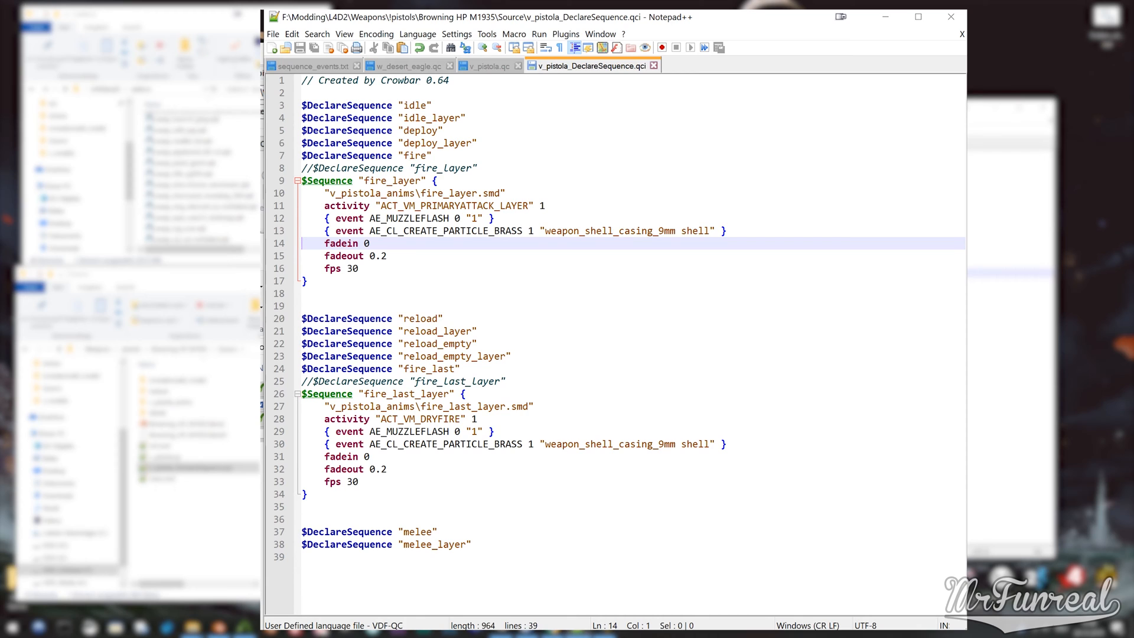
{"action": "left_click", "coordinate": [485, 66]}
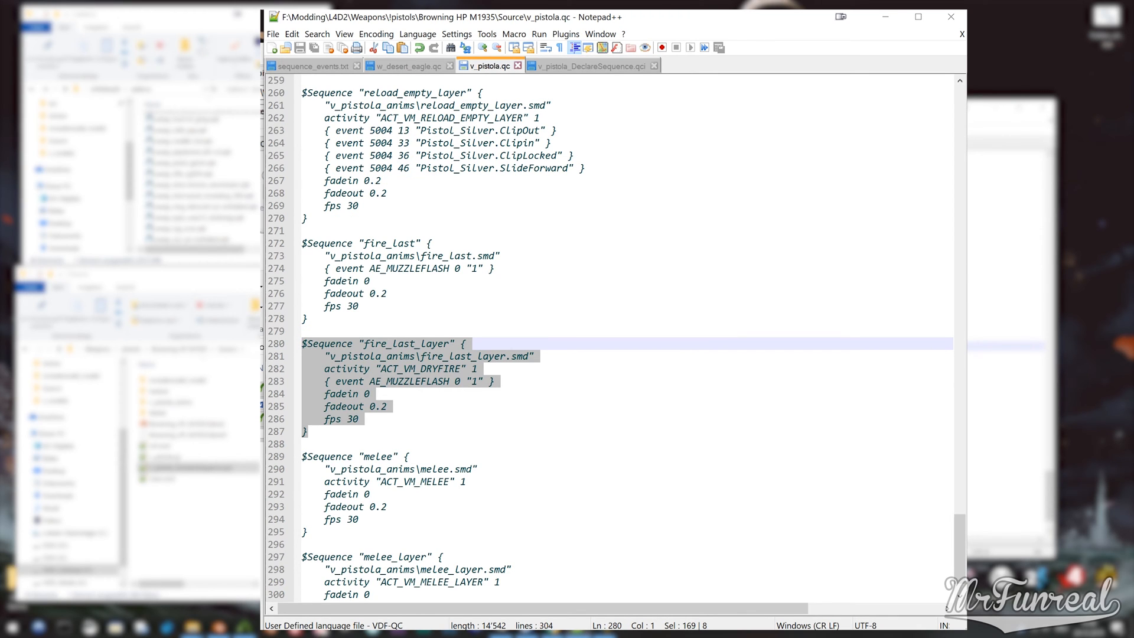